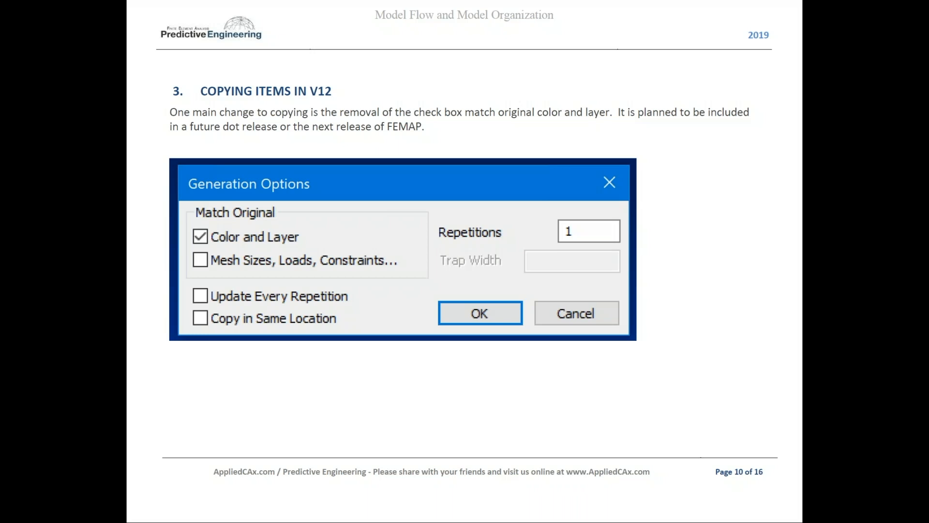
Step: Advance the copying guide to page 11 of 16, listing FEMAP check-box commands
key(Right)
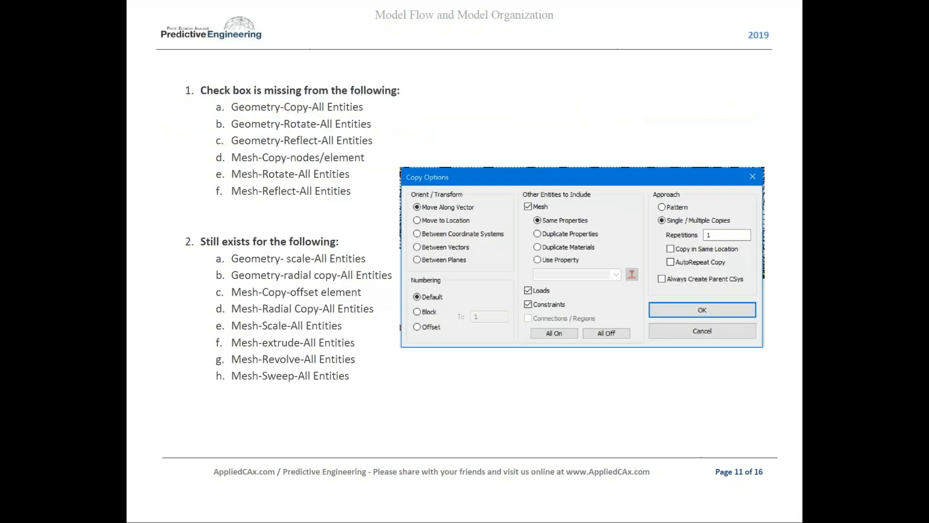
mouse_move(295, 115)
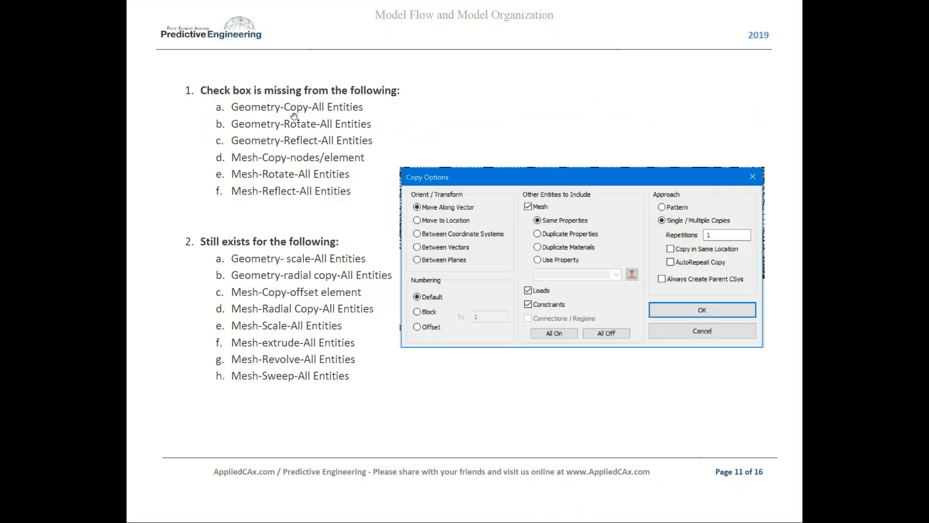
mouse_move(312, 128)
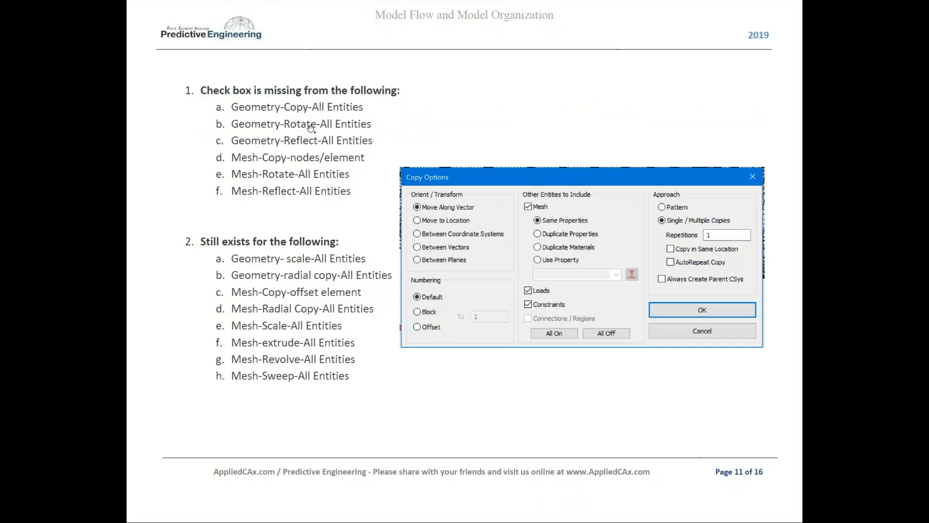
mouse_move(249, 162)
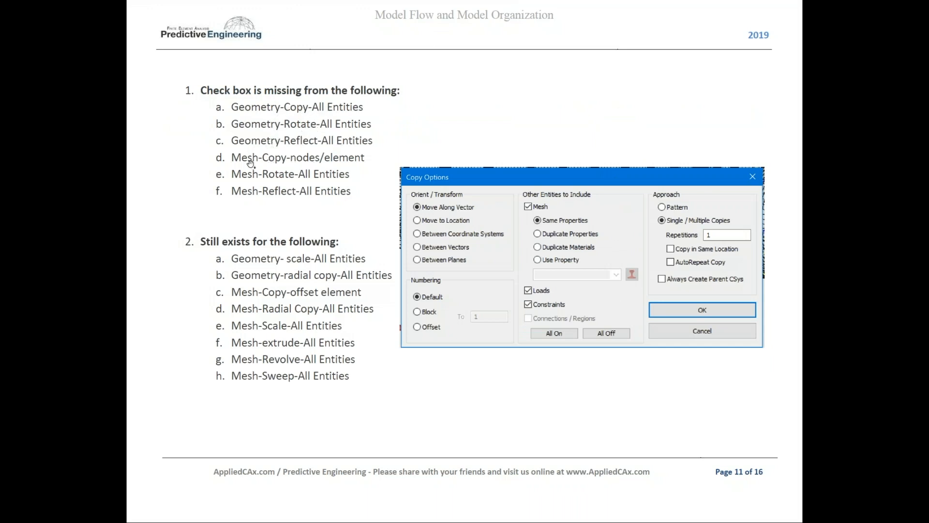
mouse_move(296, 195)
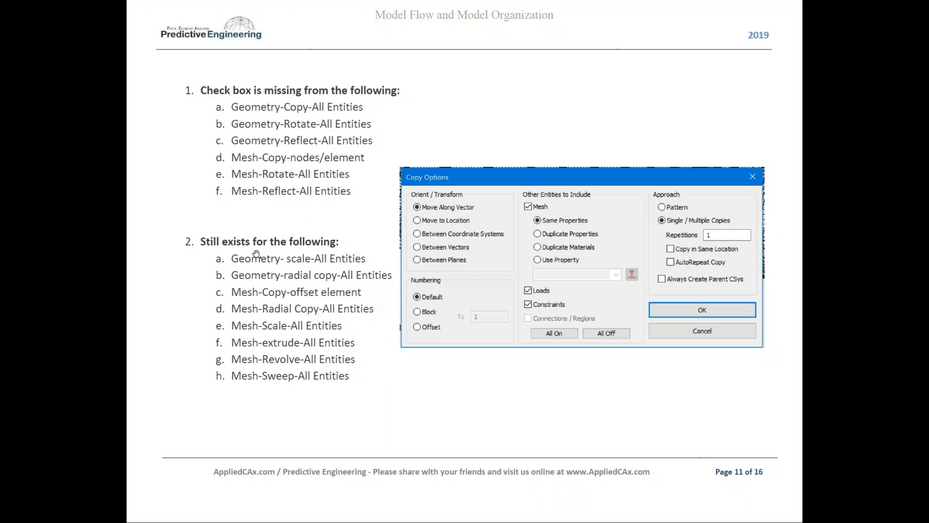
mouse_move(296, 277)
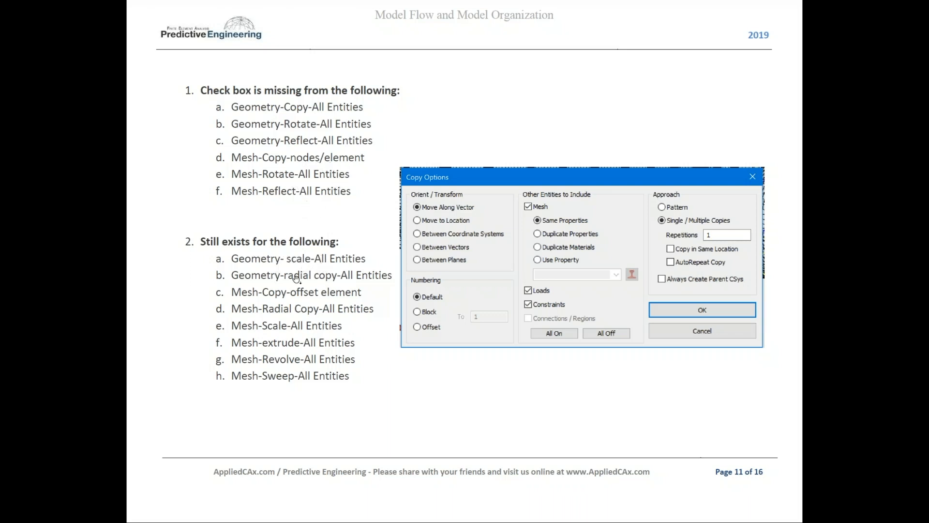
mouse_move(407, 316)
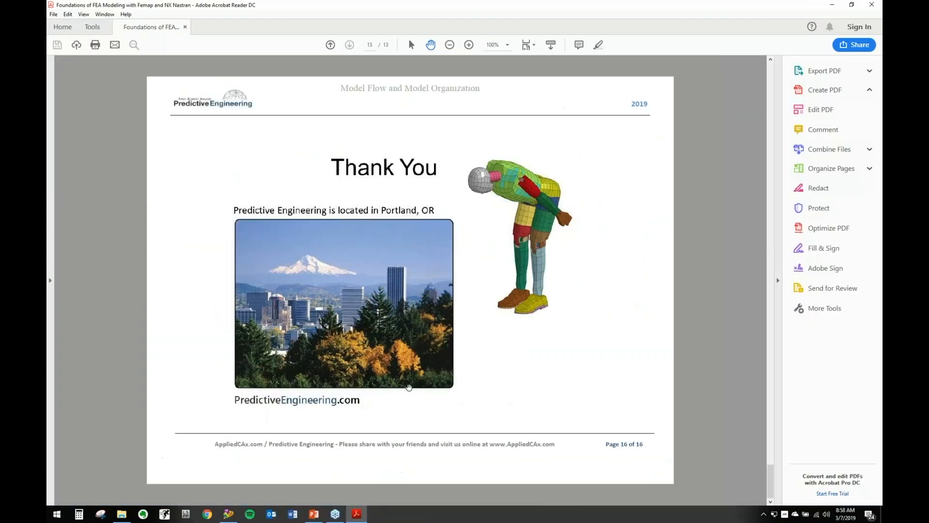
Step: Bring Femap forward on the Model 6 : Preece plunger model
click(227, 515)
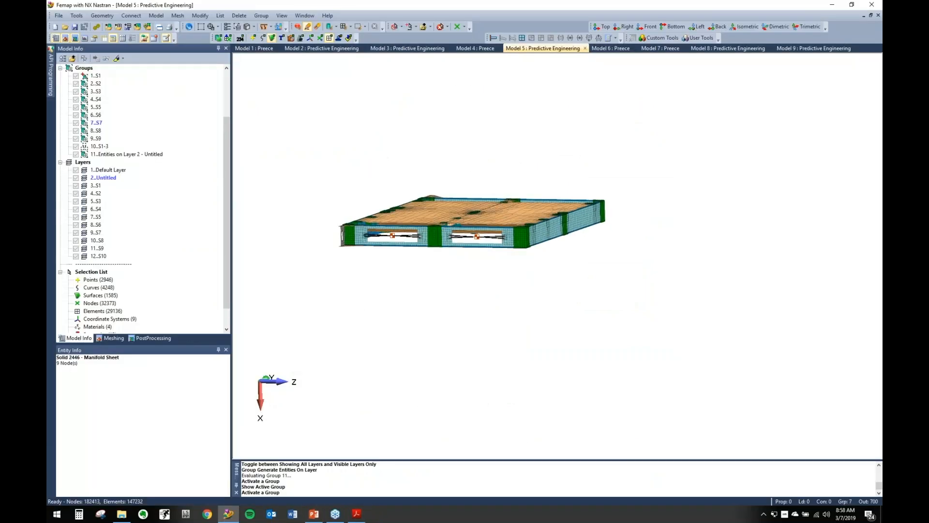
click(610, 48)
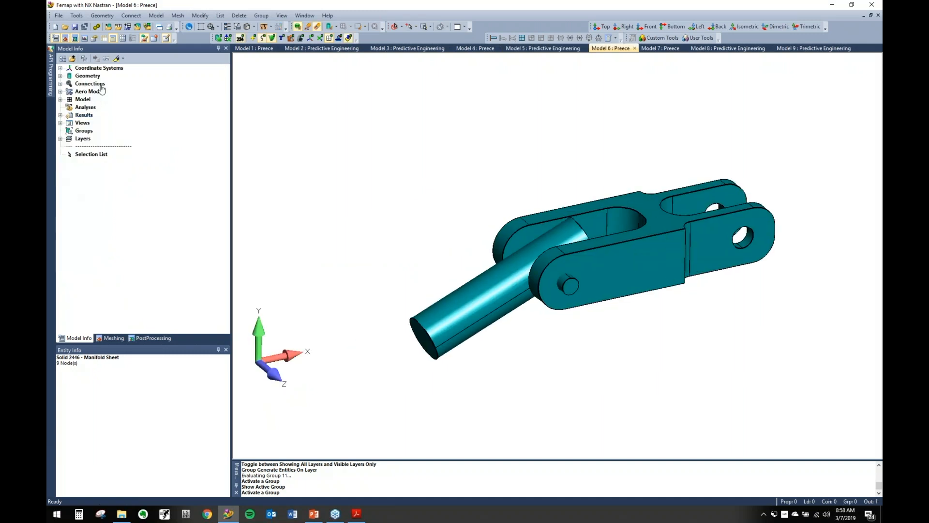
Step: Copy the plunger solid once along a vector, offsetting it above the assembly
click(102, 16)
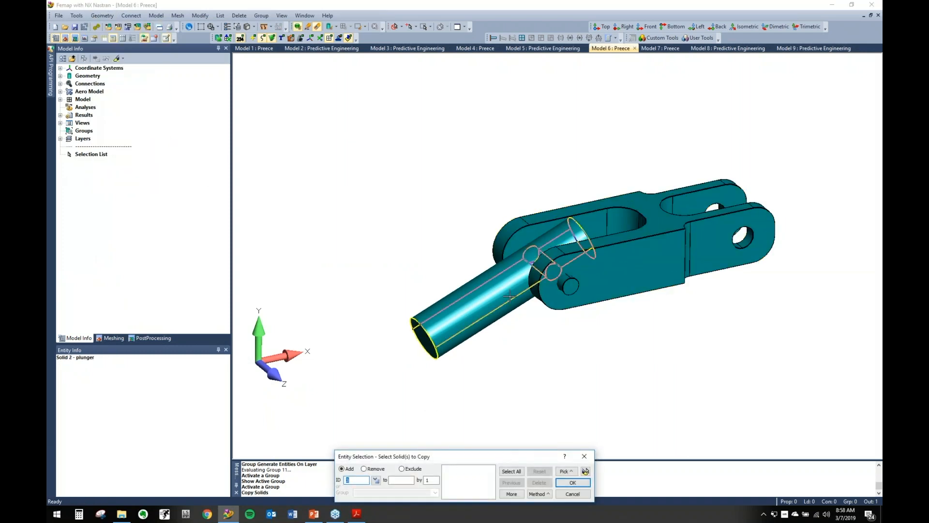
click(571, 482)
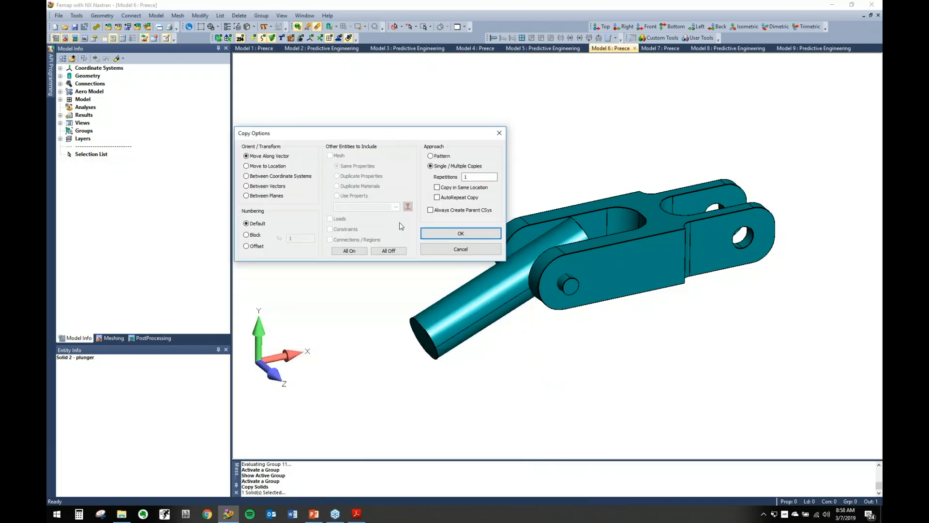
mouse_move(364, 225)
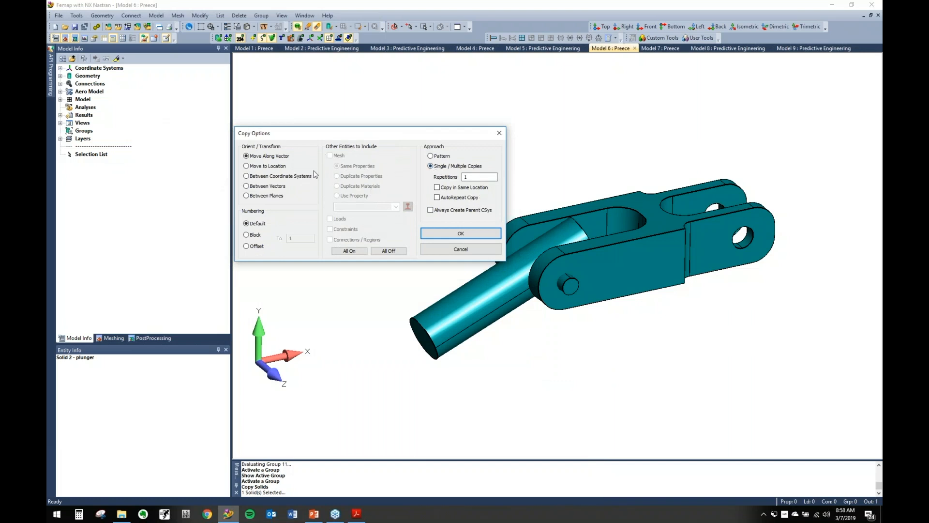
mouse_move(373, 220)
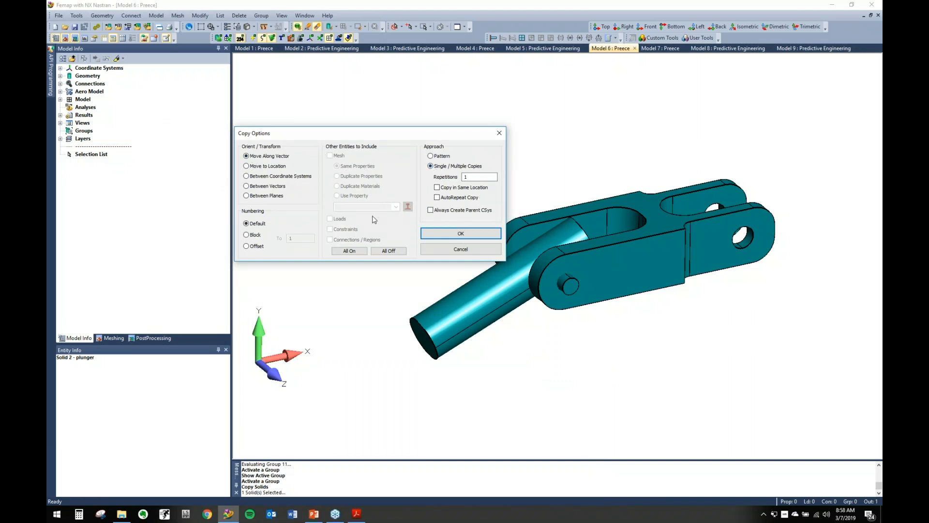
mouse_move(355, 180)
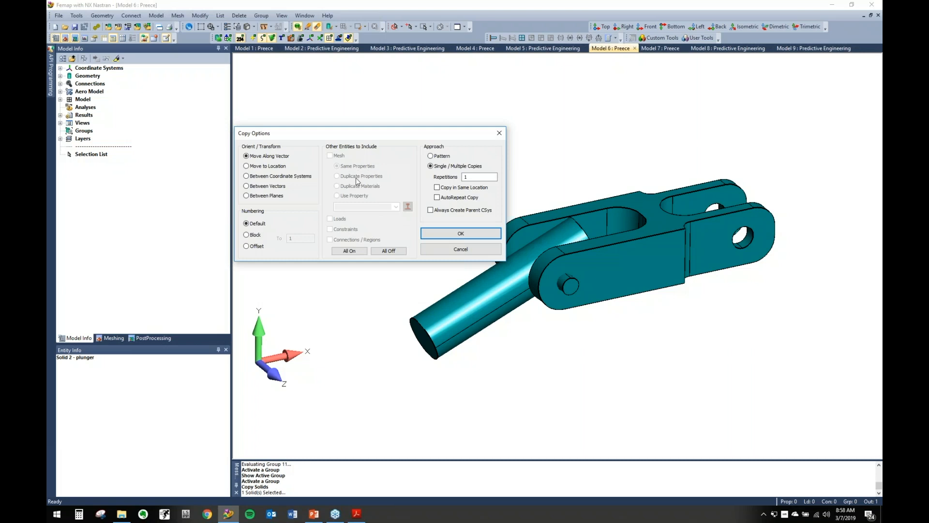
click(461, 233)
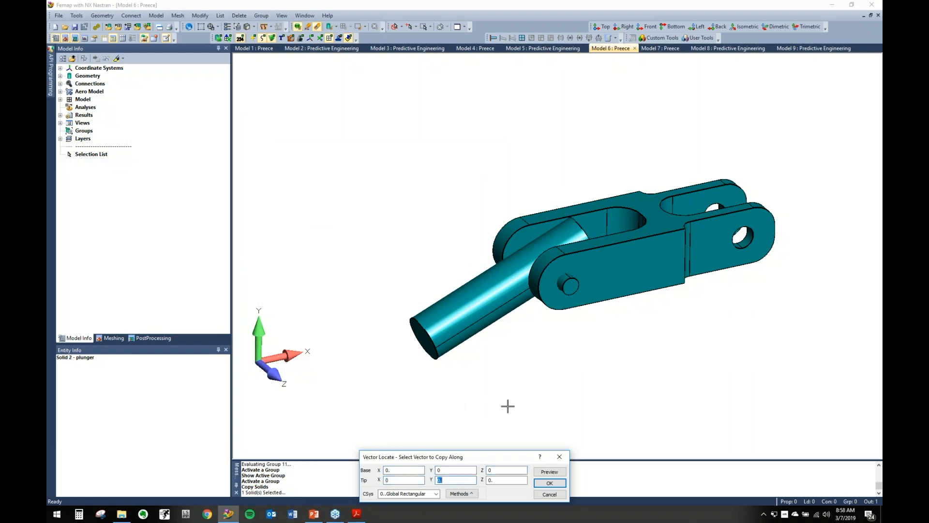
click(549, 482)
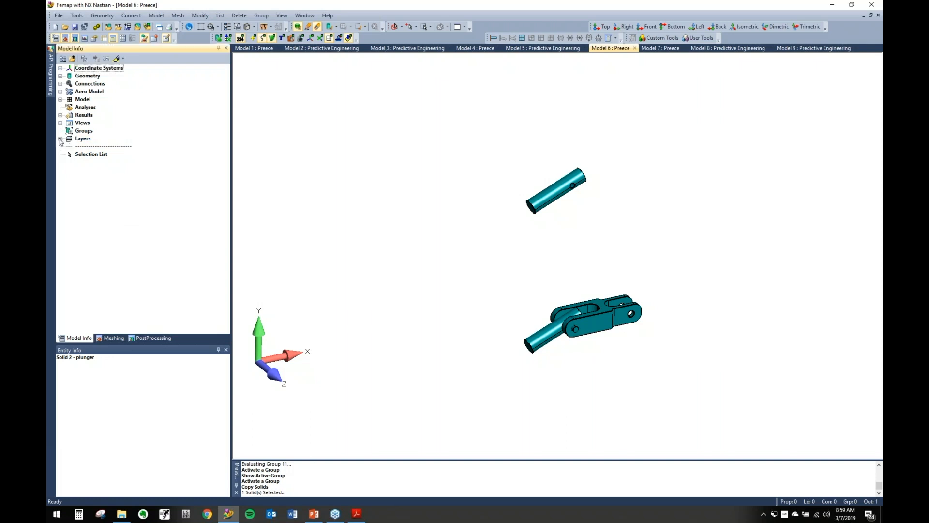
Step: Toggle the plunger layer's visibility, show all layers again, and switch to Model 7
click(60, 138)
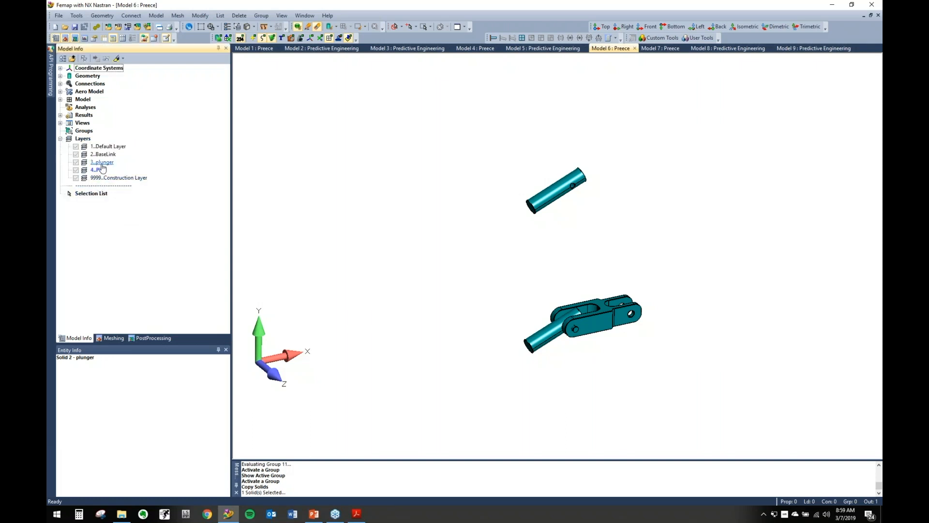
click(76, 162)
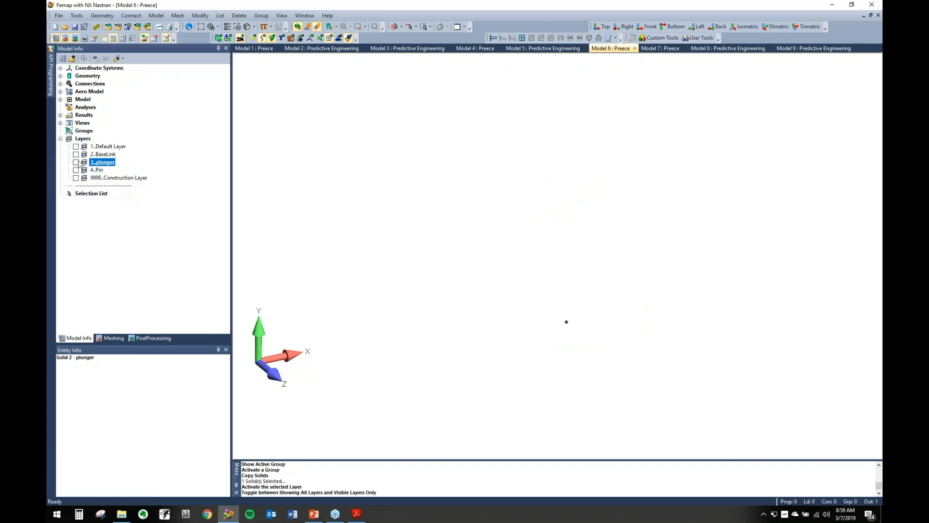
click(76, 162)
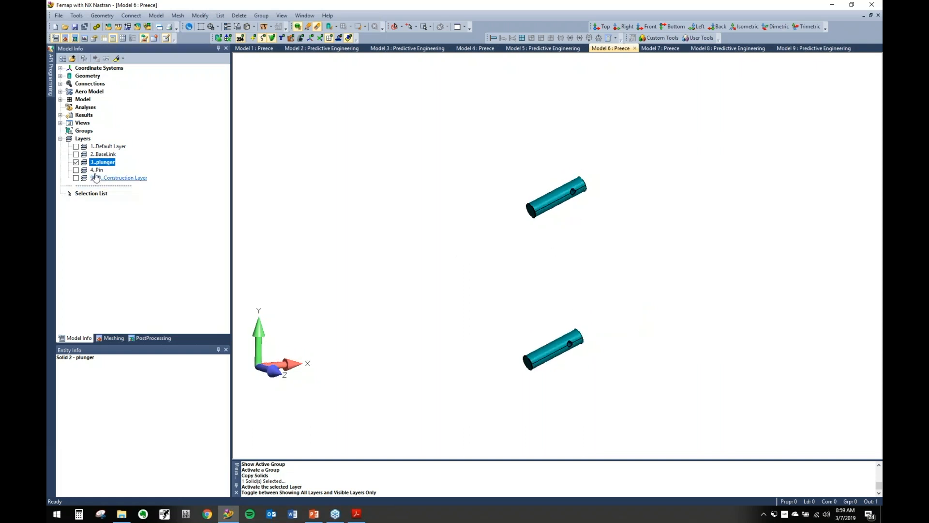
click(76, 162)
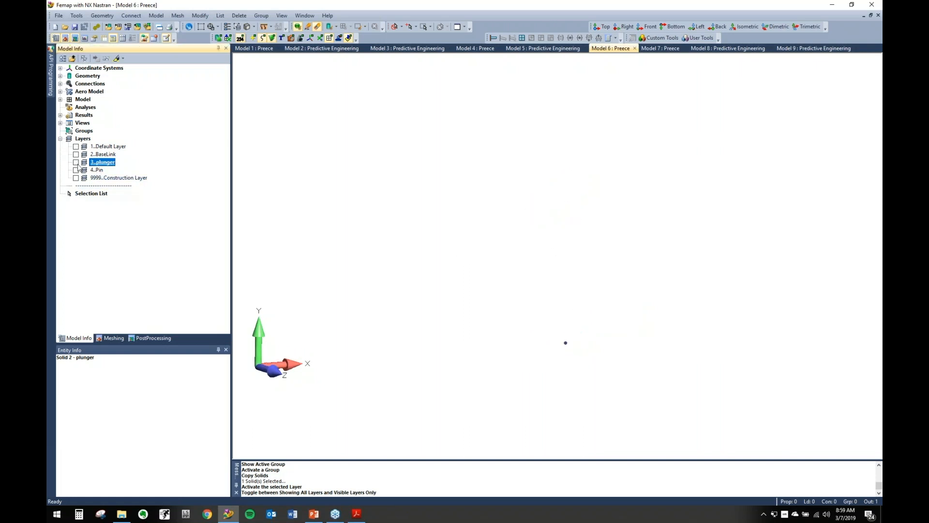
right_click(102, 162)
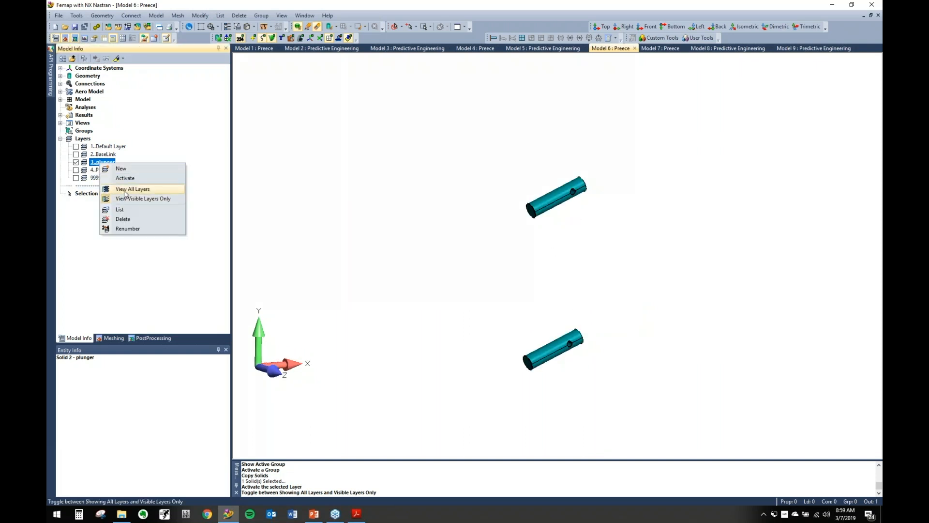
click(132, 188)
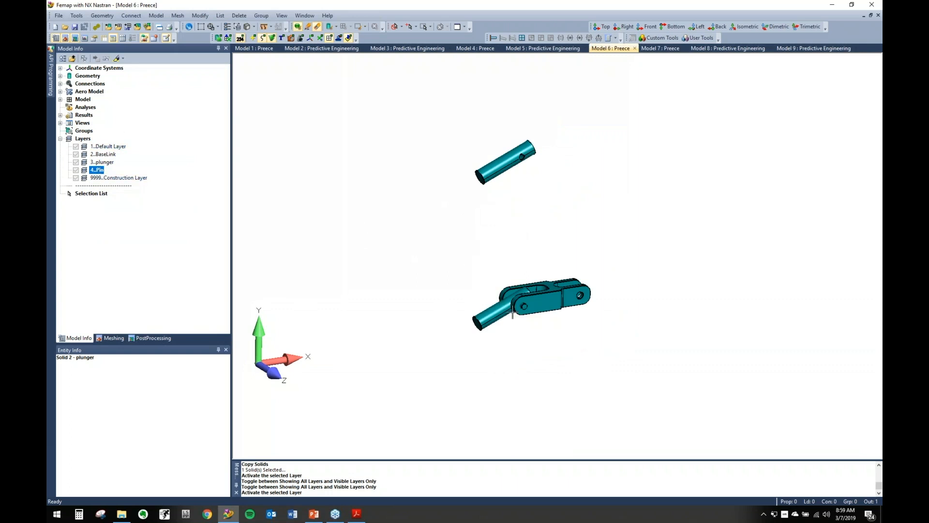
mouse_move(522, 322)
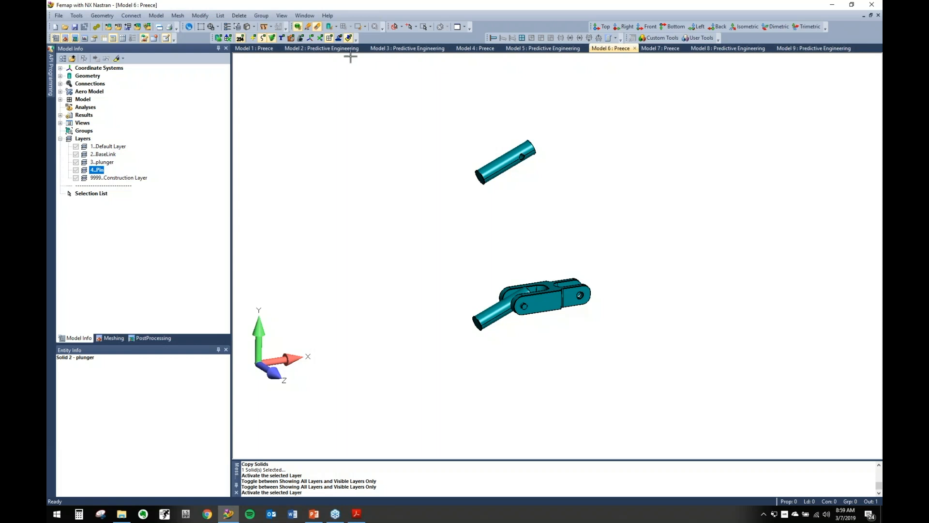
mouse_move(537, 136)
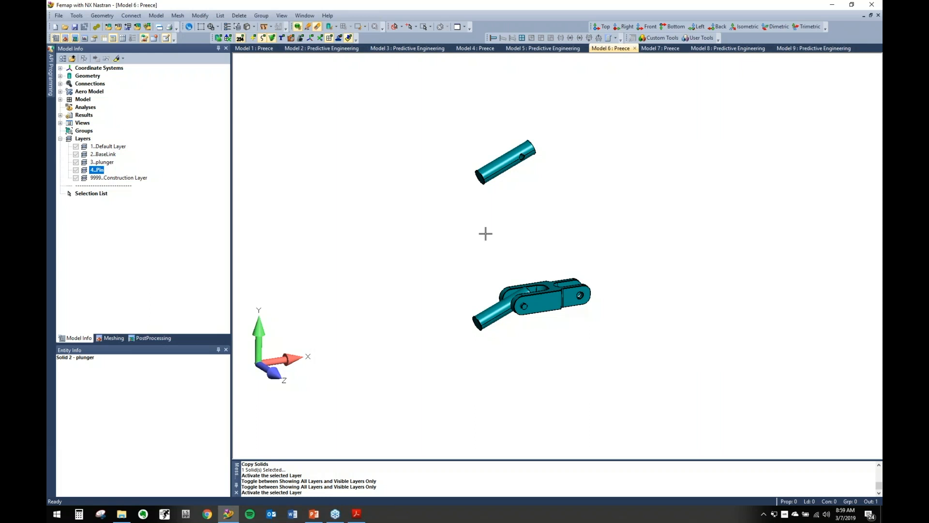
mouse_move(671, 67)
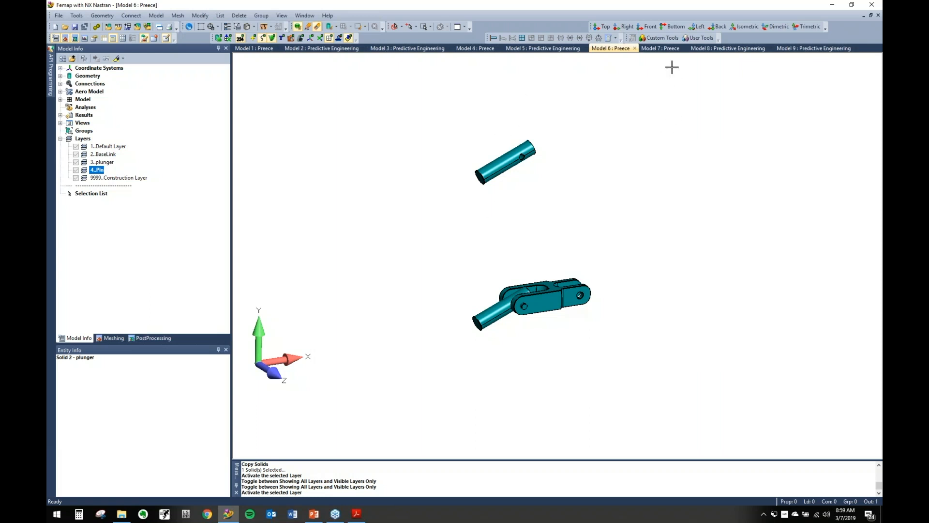
click(660, 48)
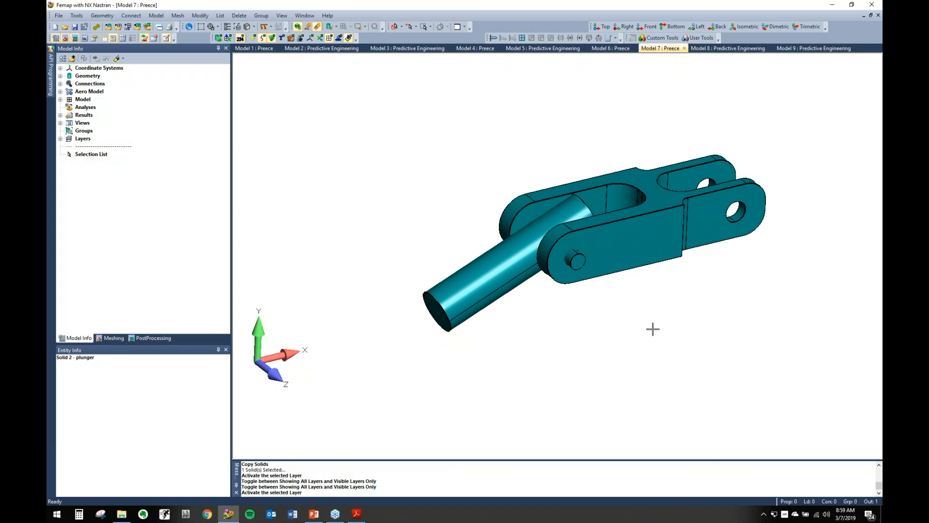
Step: Create layer 5 titled 'copied items'
click(101, 16)
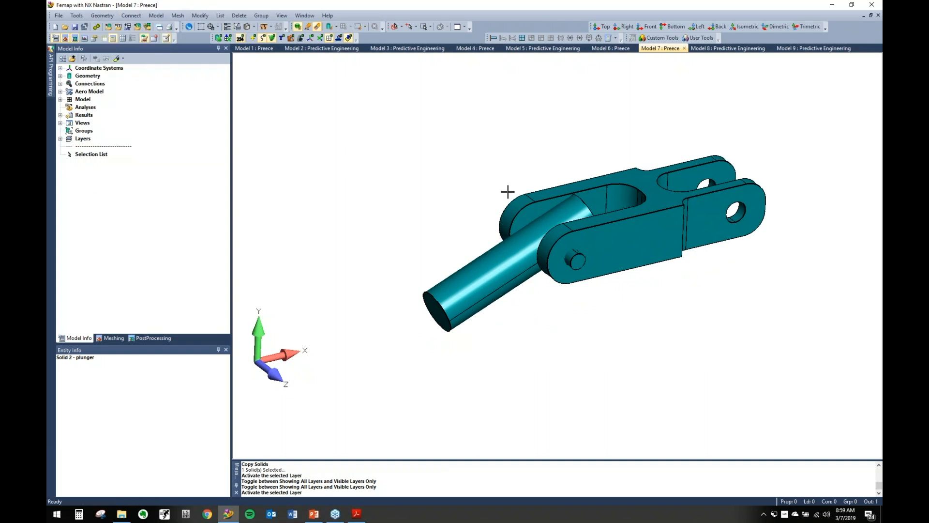
click(60, 138)
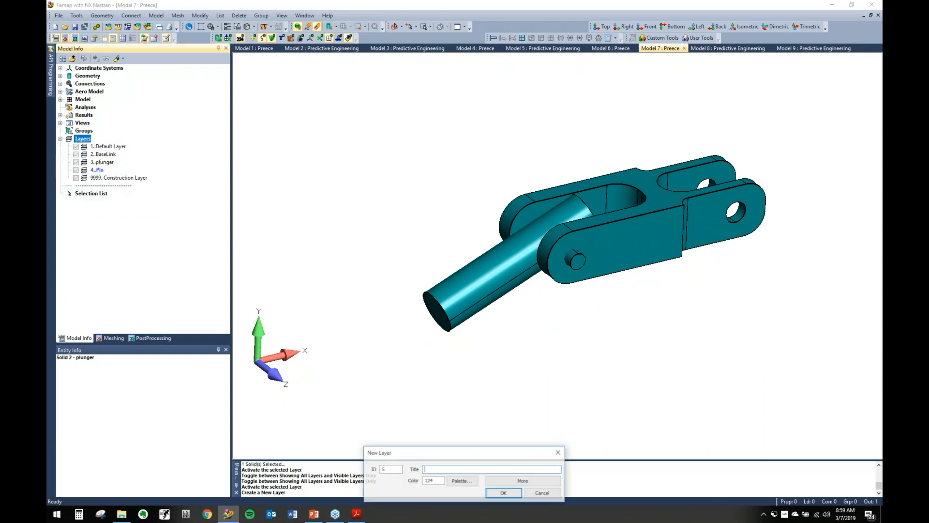
text(copy)
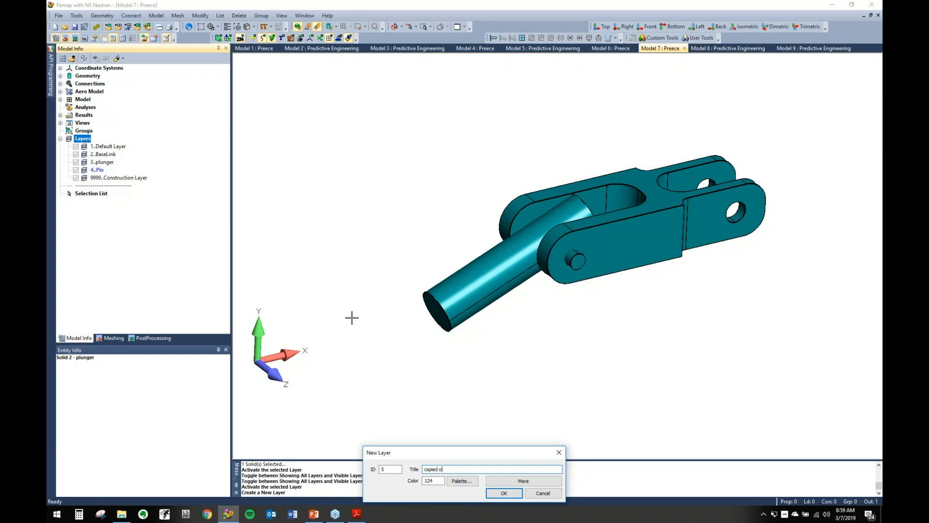
click(503, 493)
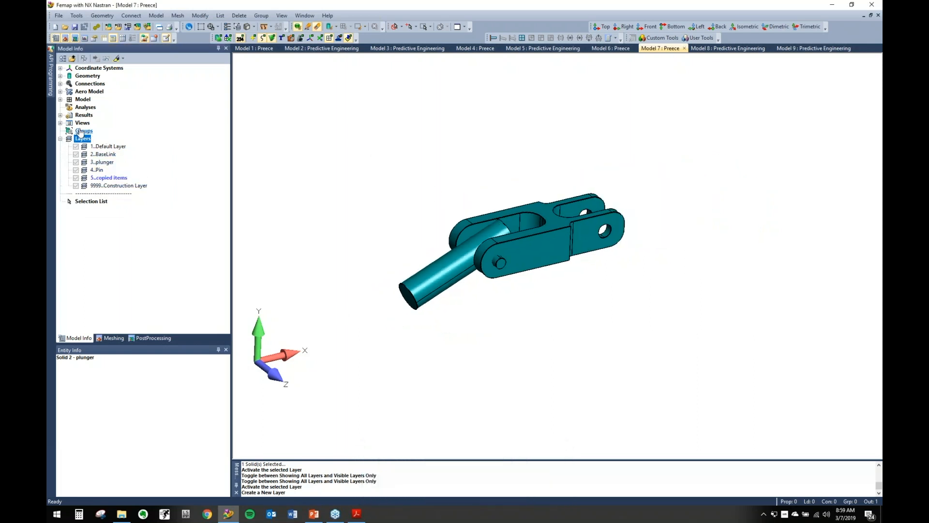
Step: Create group 1 'copied layers' and turn on Automatic Add for it
click(83, 131)
text(copiue)
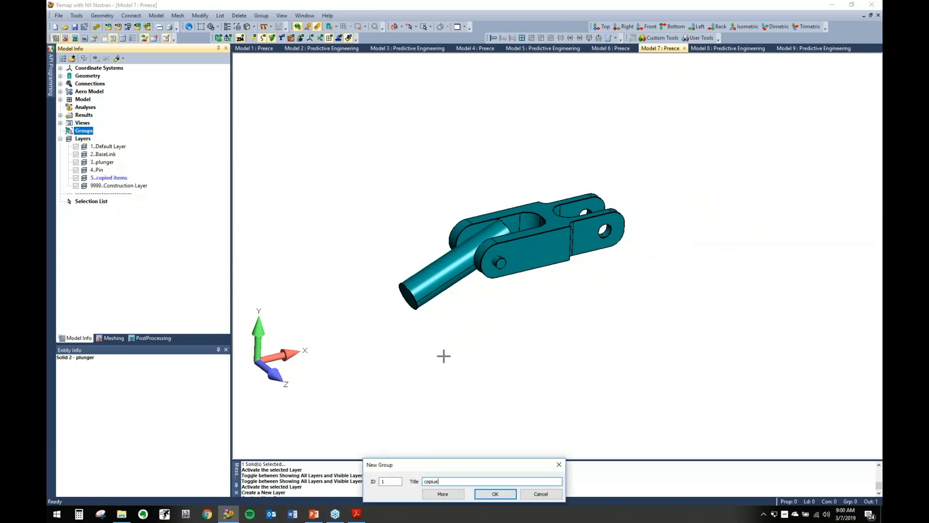
text(copied layers)
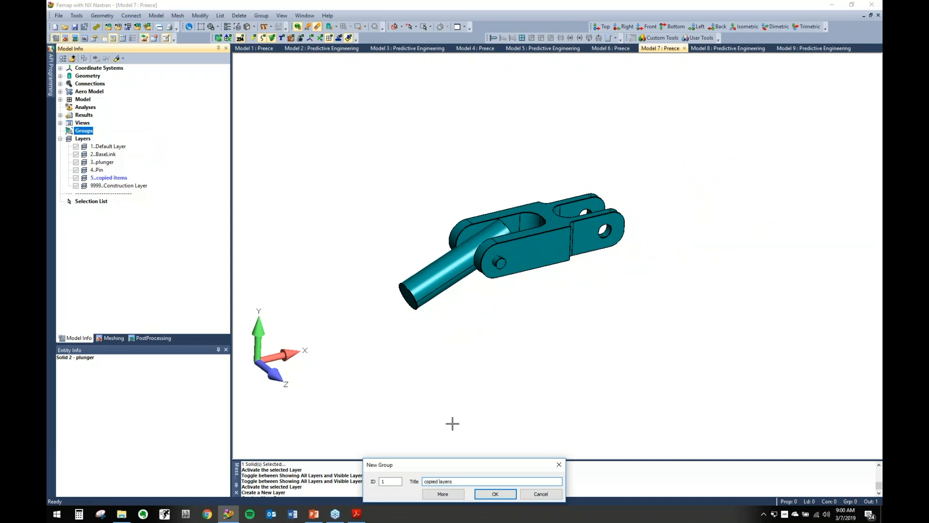
click(495, 494)
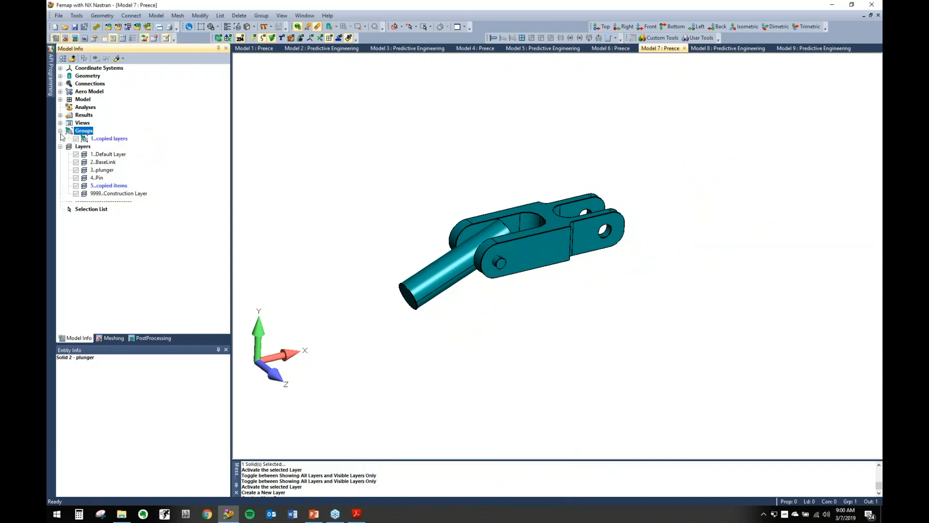
right_click(109, 138)
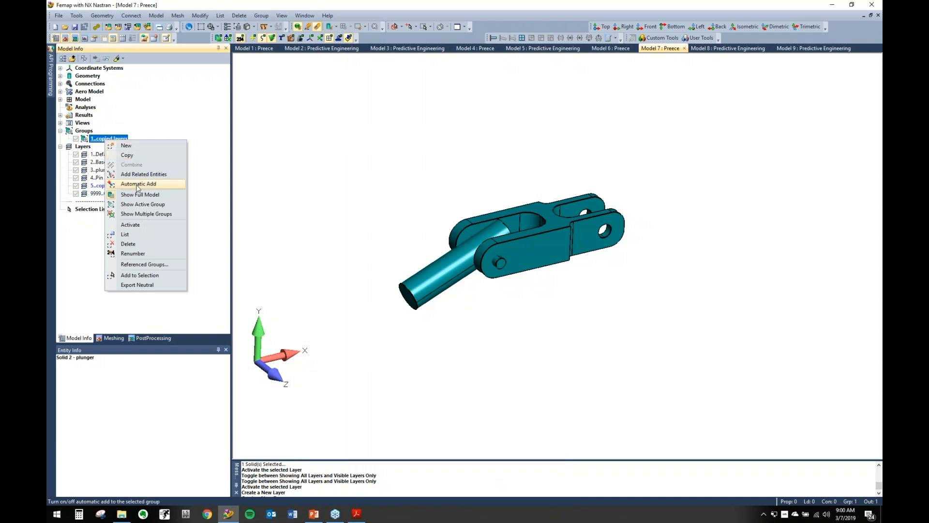
click(138, 183)
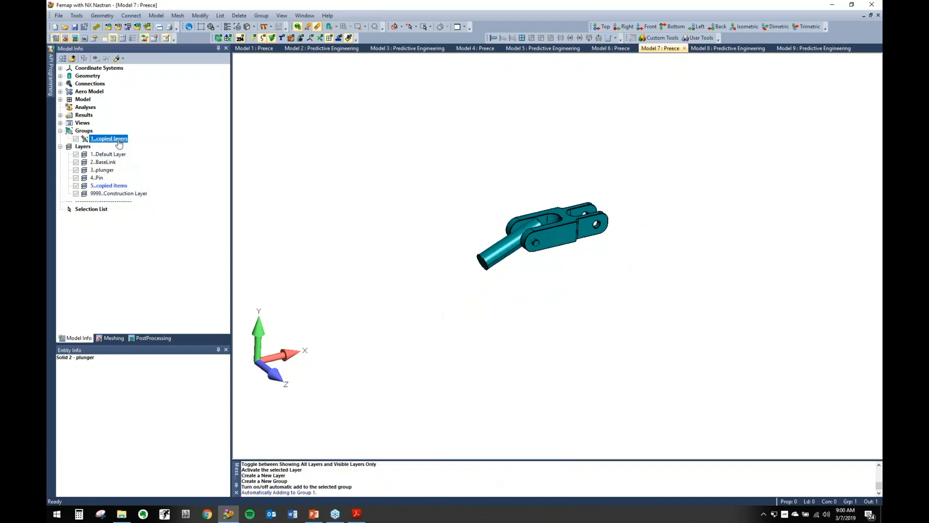
click(101, 15)
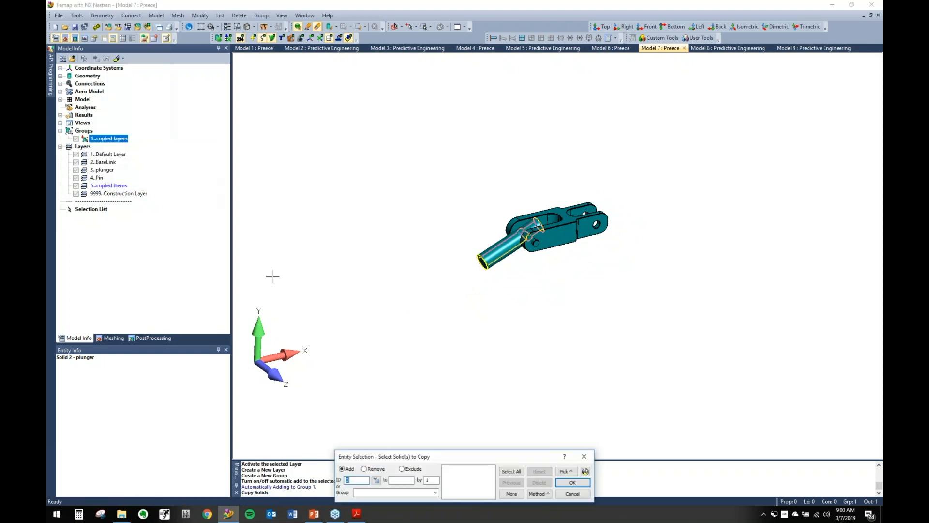
Step: Copy the plunger solid along the offset vector using the default copy options
click(571, 482)
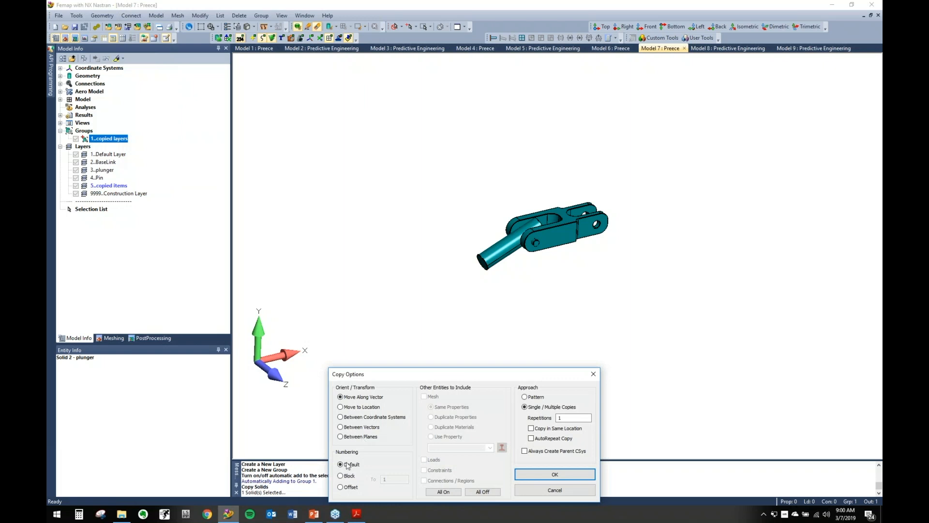
click(554, 474)
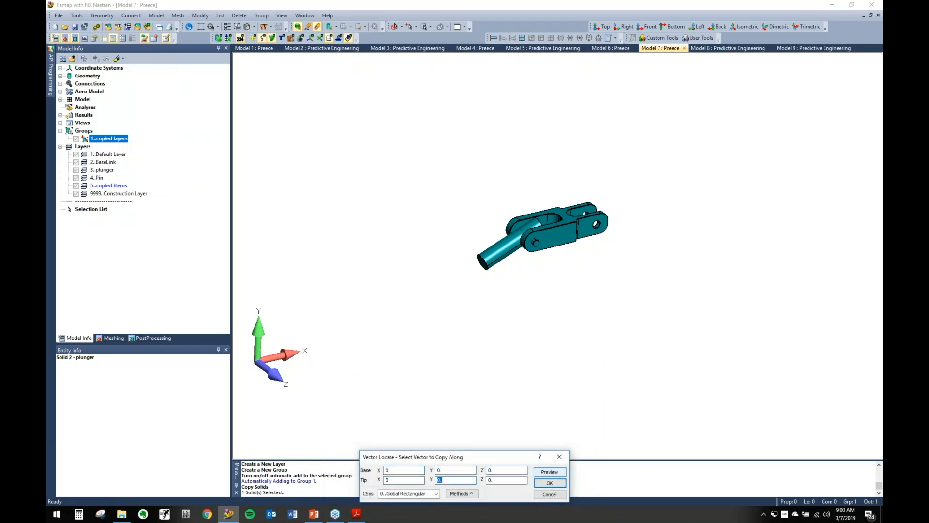
click(549, 482)
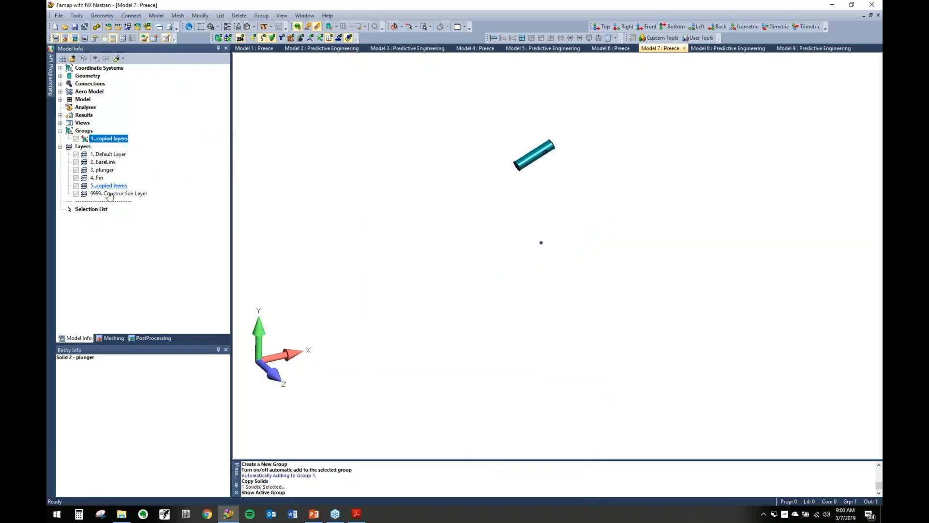
Step: Hide all layers, then show only the plunger layer to find the copy
click(98, 178)
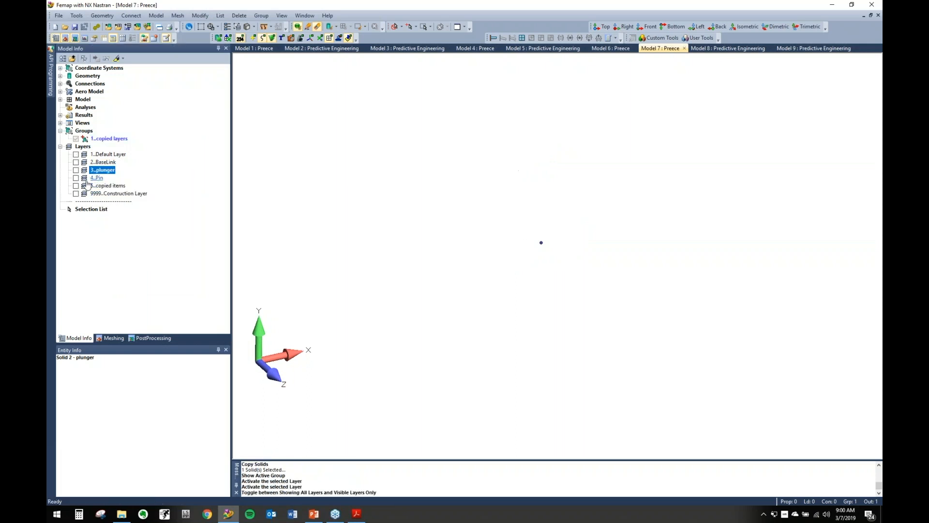
click(76, 169)
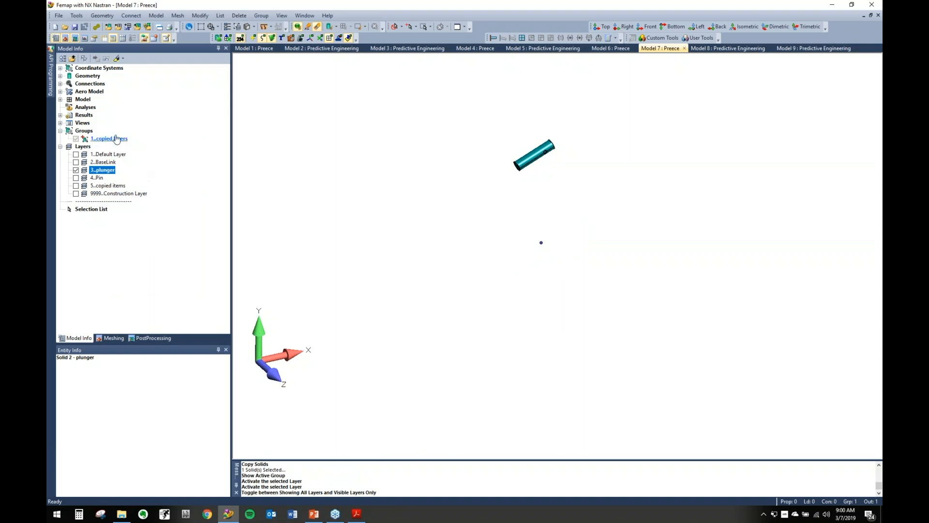
right_click(102, 170)
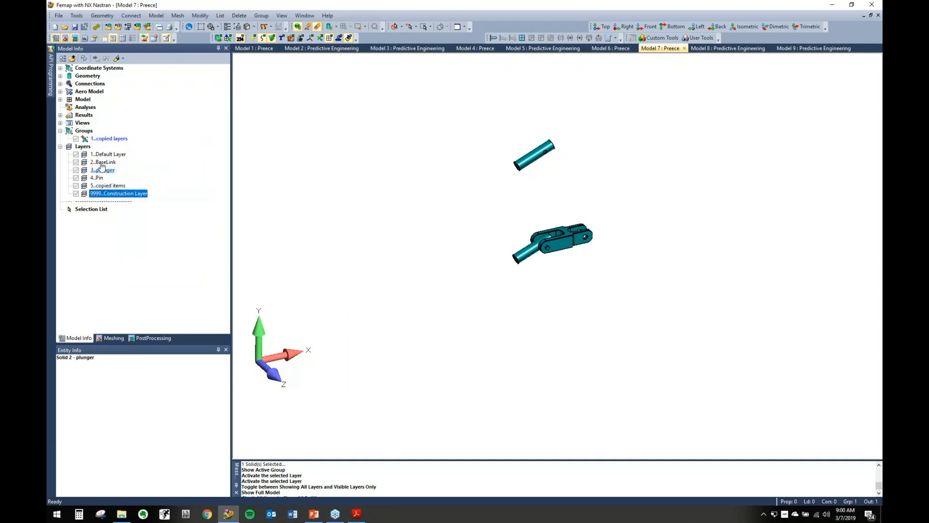
click(261, 16)
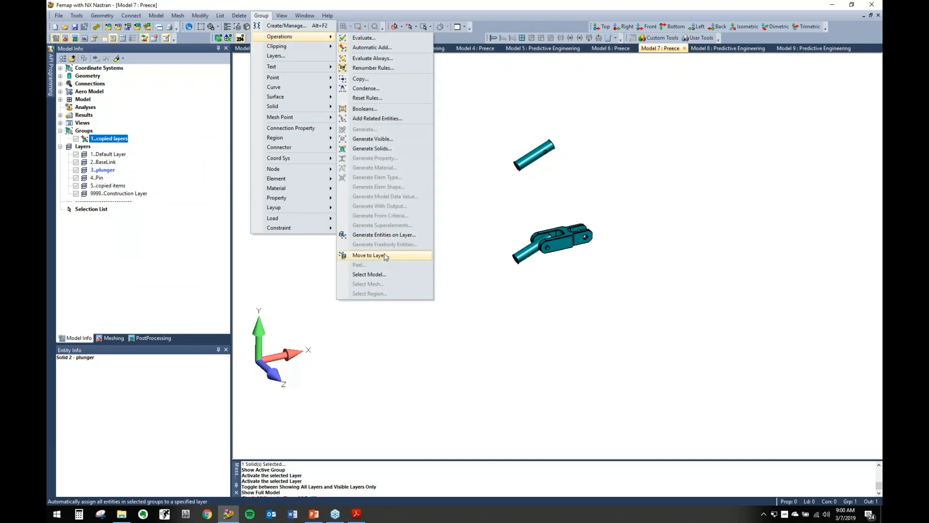
Step: Move the copied layers group's entities onto layer 5, copied items
click(368, 256)
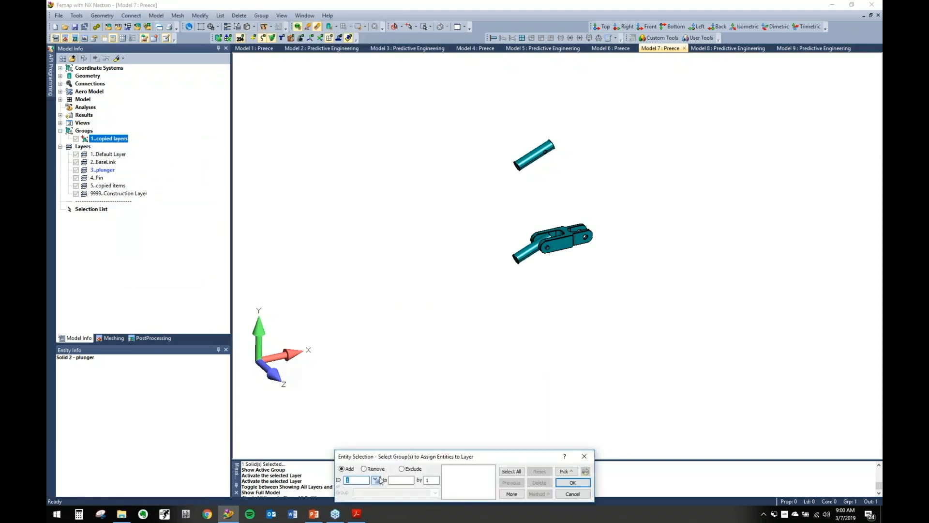
click(377, 480)
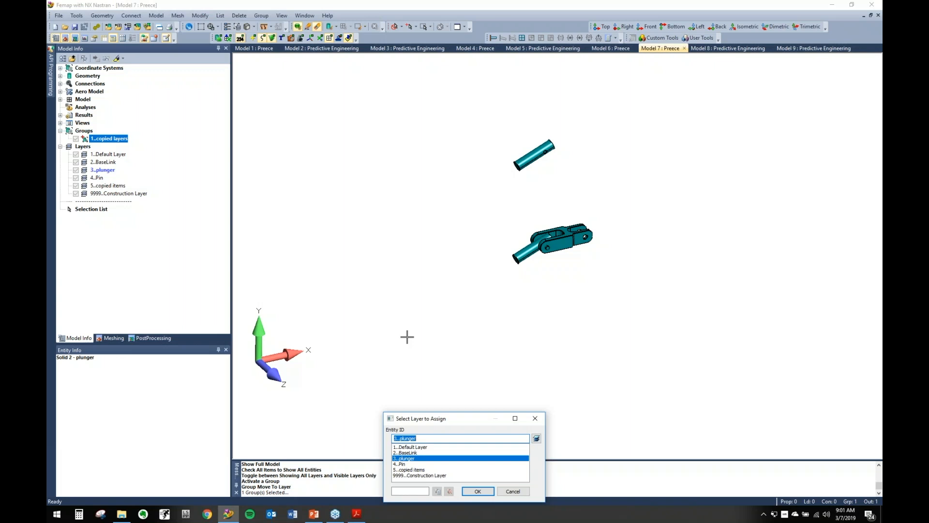
mouse_move(445, 475)
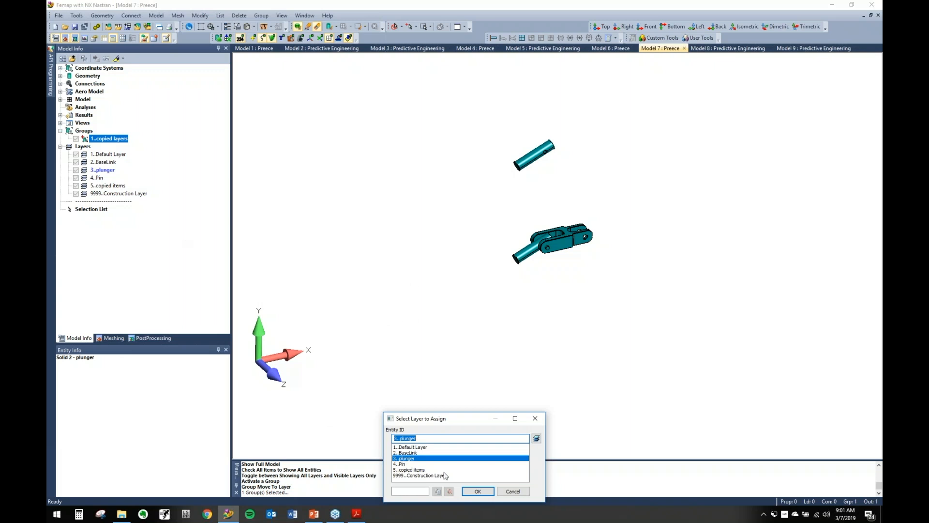
click(408, 470)
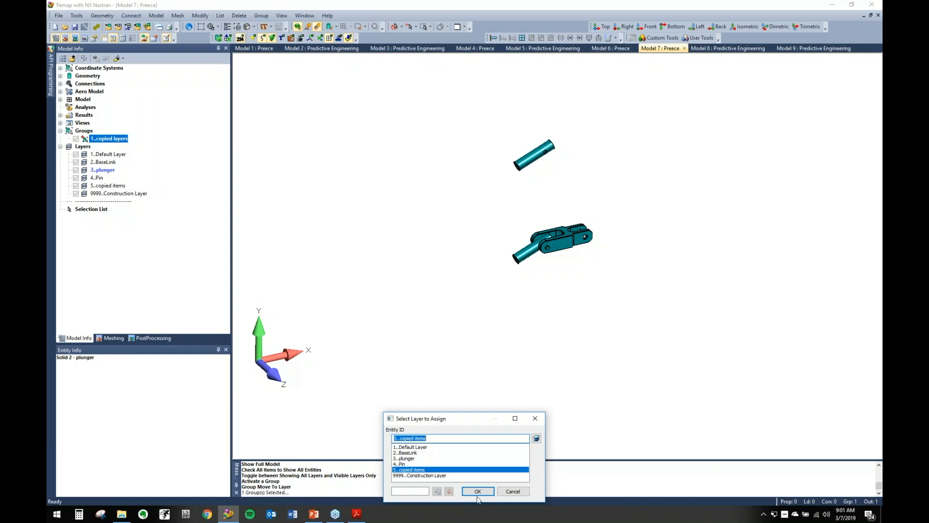
Step: Turn on Visible Layers Only, hiding BaseLink and others so only copied items shows
right_click(103, 170)
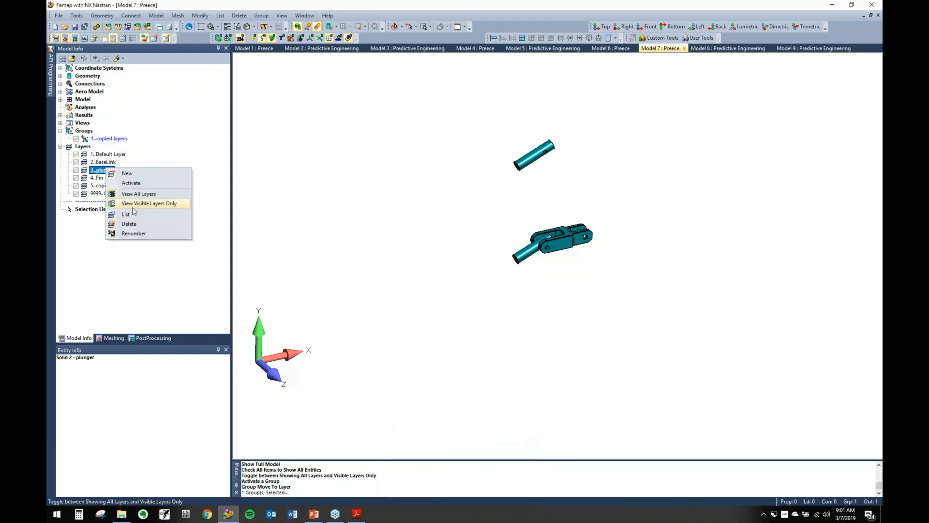
click(149, 203)
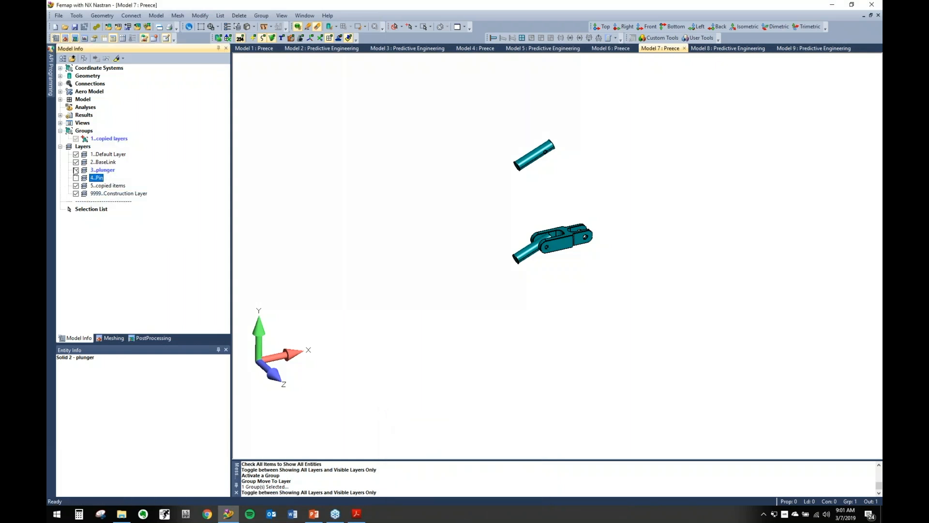
click(76, 162)
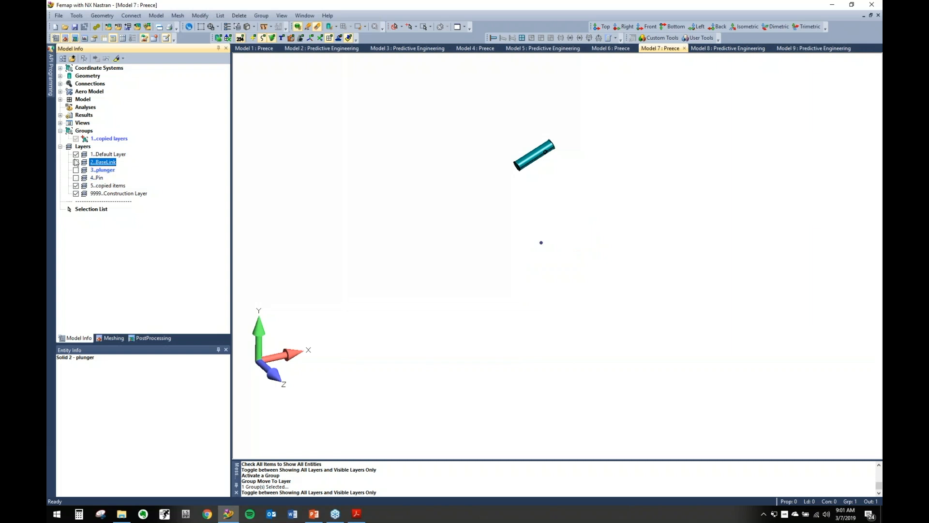
click(119, 193)
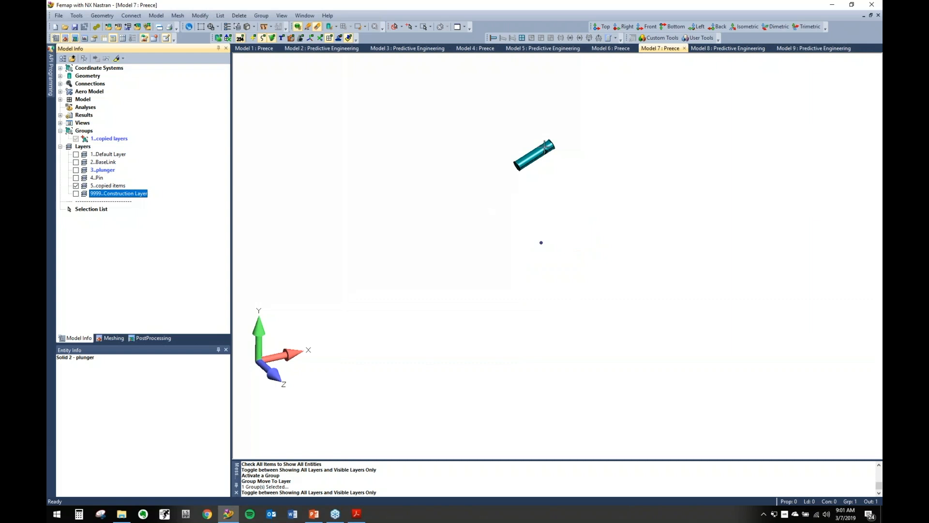
mouse_move(650, 251)
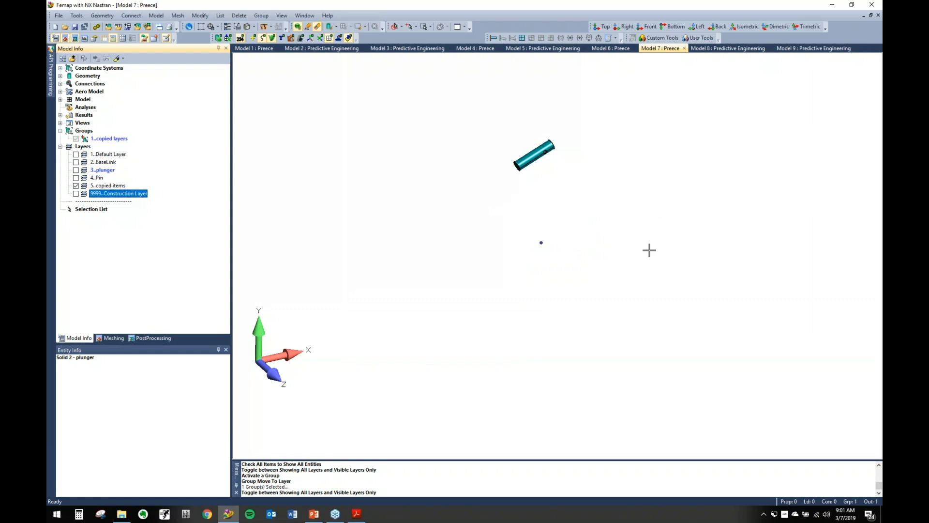
mouse_move(366, 71)
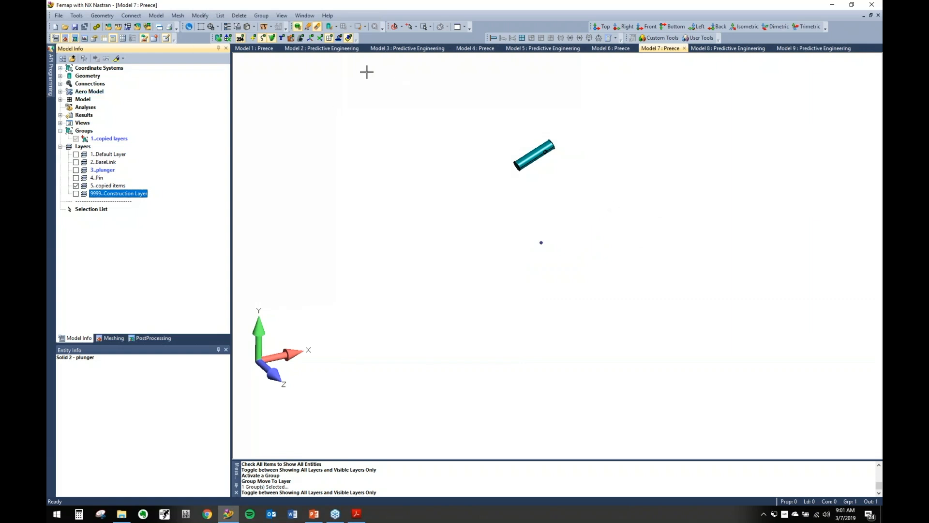
Step: Show the full model and set Model Merge to copy only solids in-model, moved along a vector
right_click(108, 138)
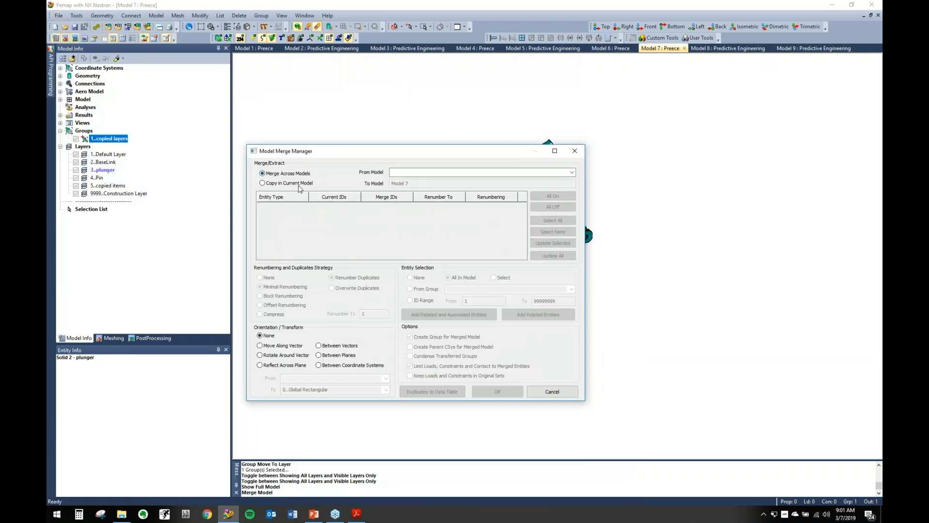
click(262, 182)
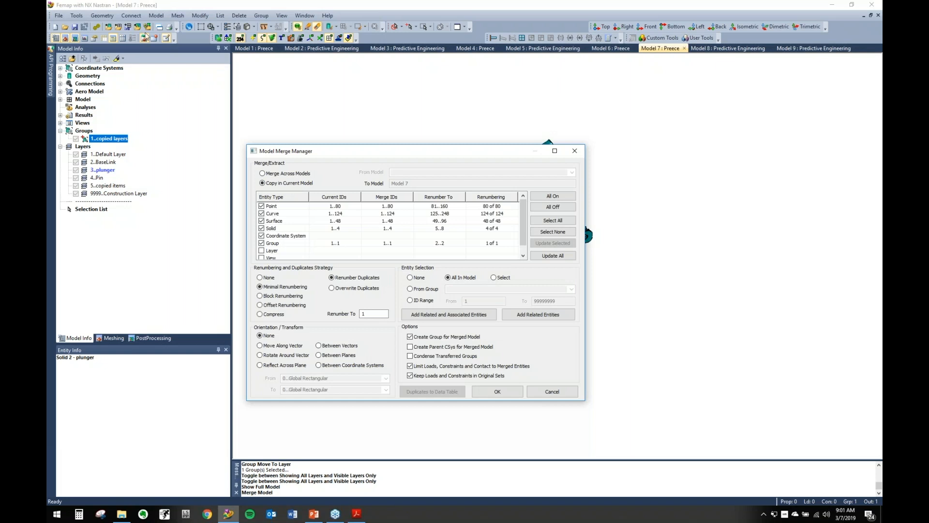
mouse_move(409, 100)
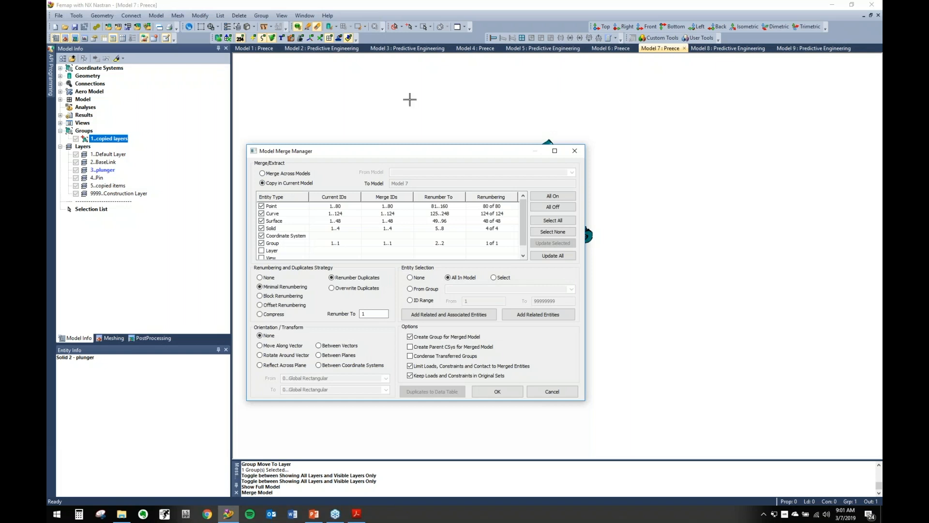
mouse_move(450, 155)
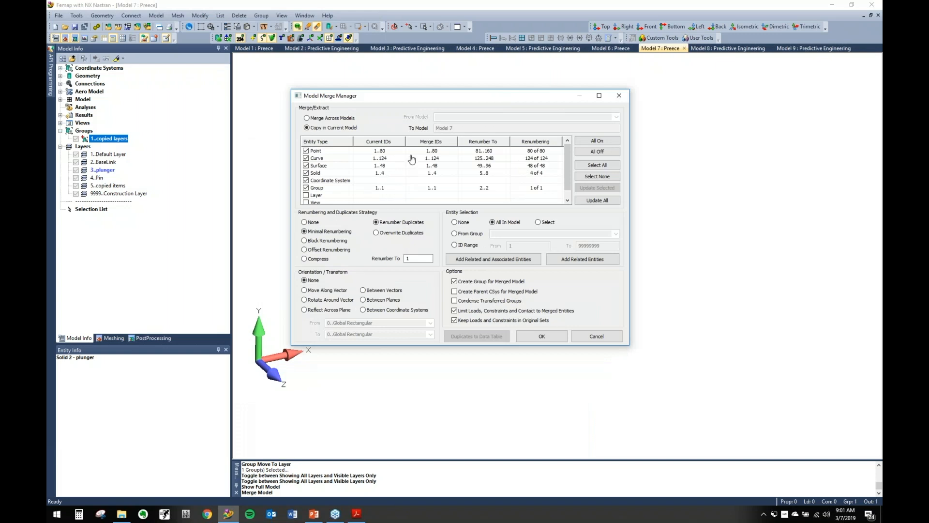
mouse_move(418, 168)
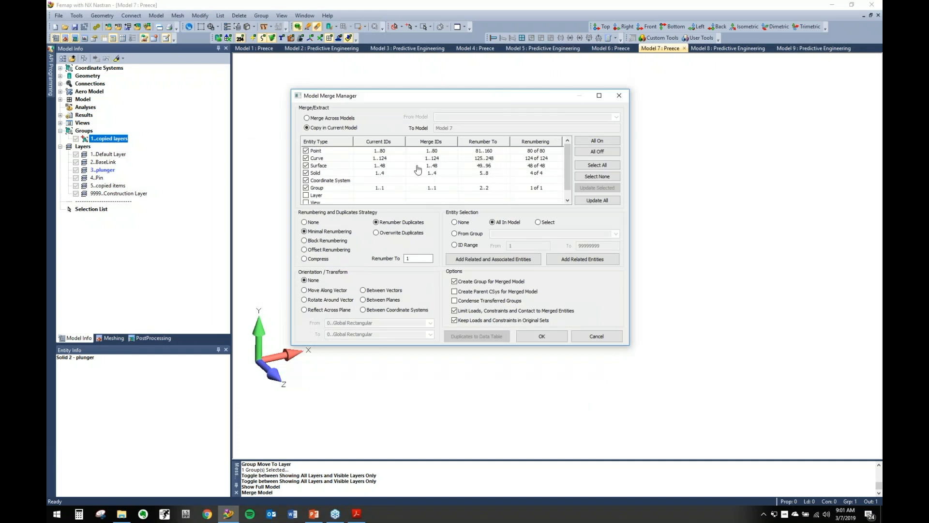
click(597, 151)
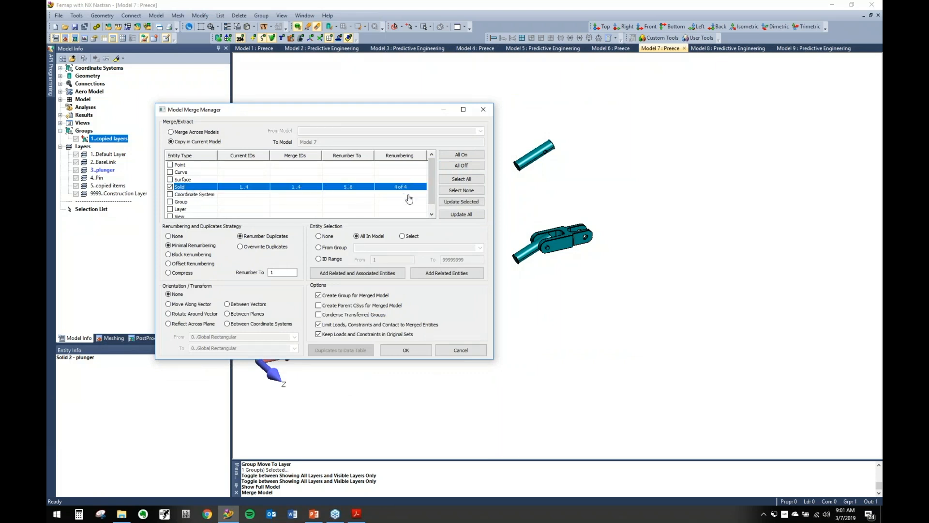
click(169, 304)
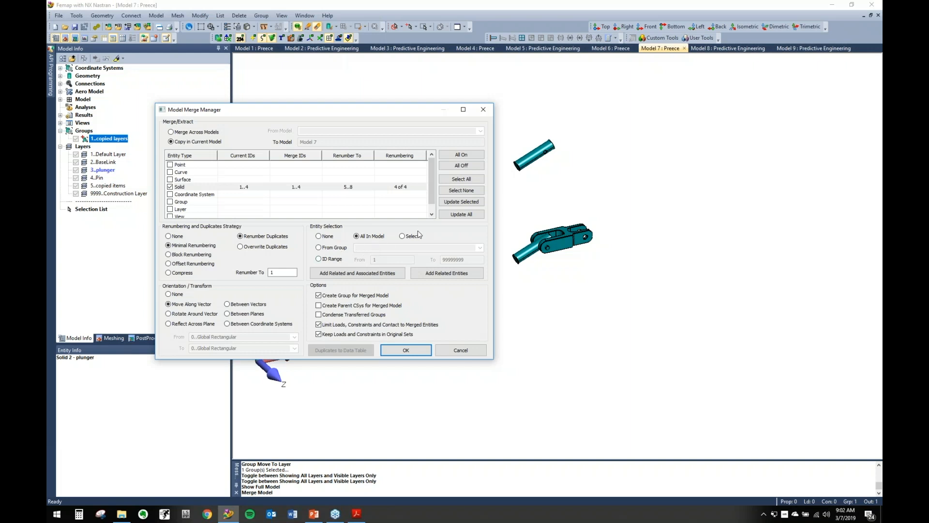
Step: Select the plunger solid, add its related curves, surfaces and layer, and exclude groups
click(402, 236)
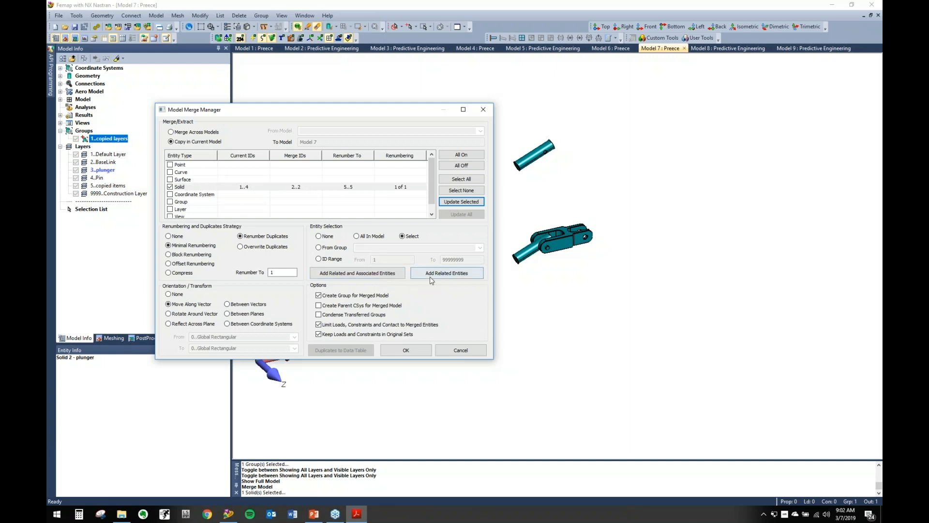
click(446, 273)
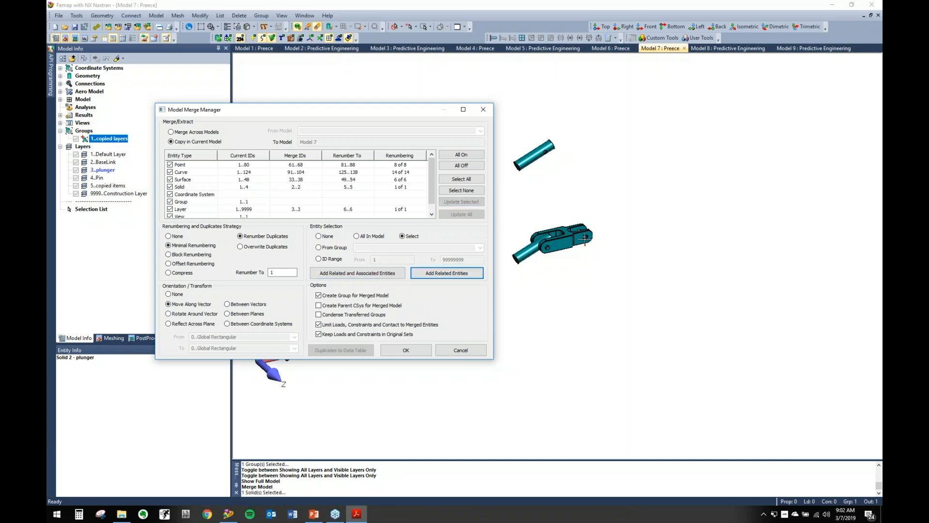
mouse_move(279, 183)
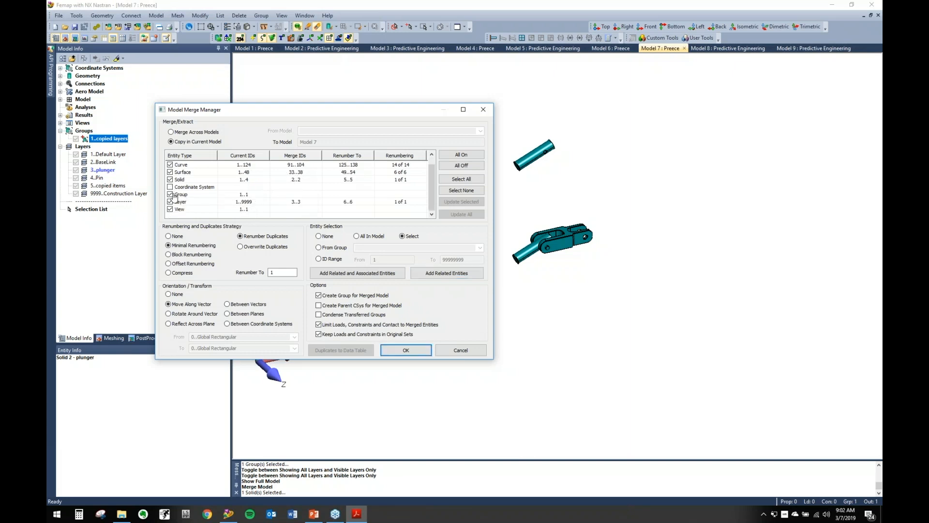
click(170, 195)
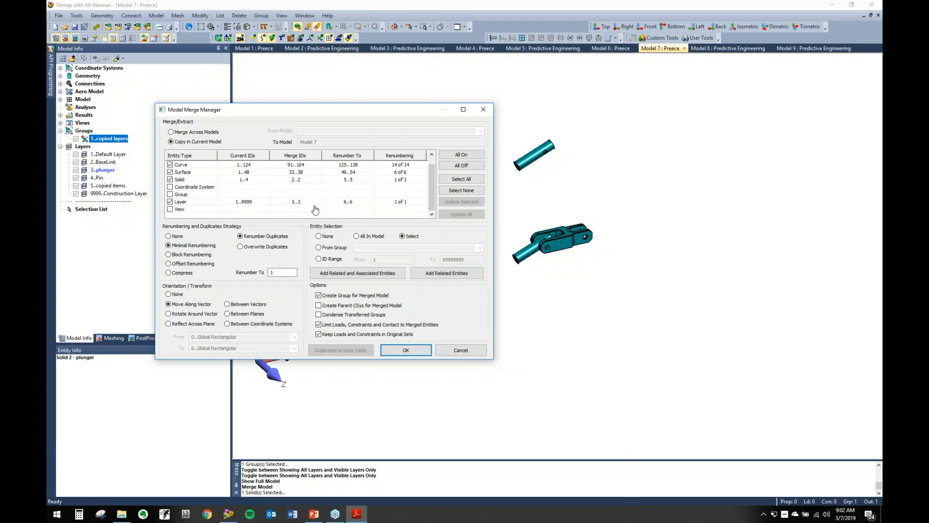
mouse_move(311, 203)
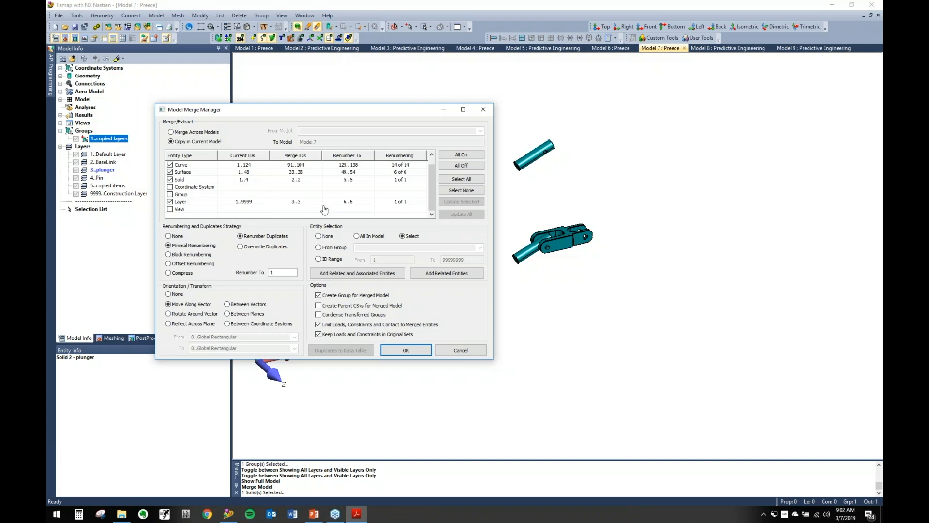
mouse_move(318, 206)
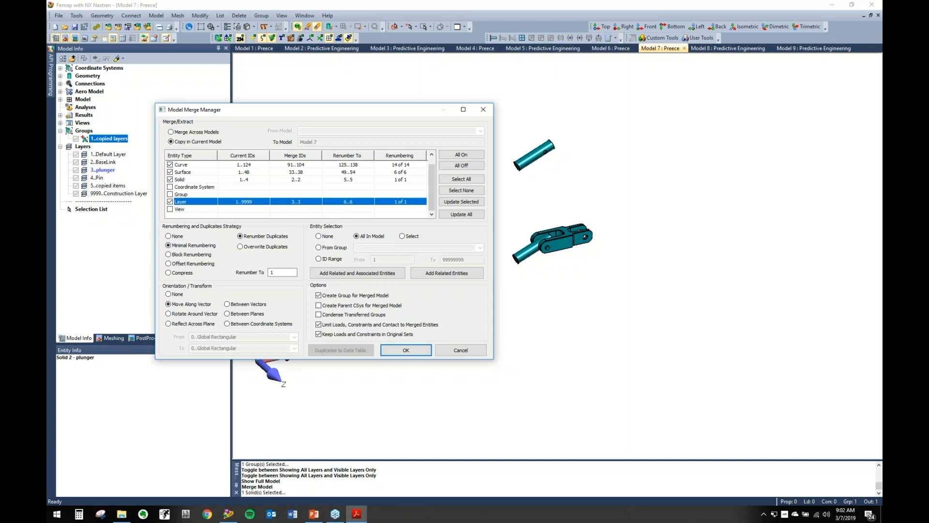
Step: Apply offset renumbering of 2000 with plunger layer 3 selected, and confirm the merge settings
click(402, 236)
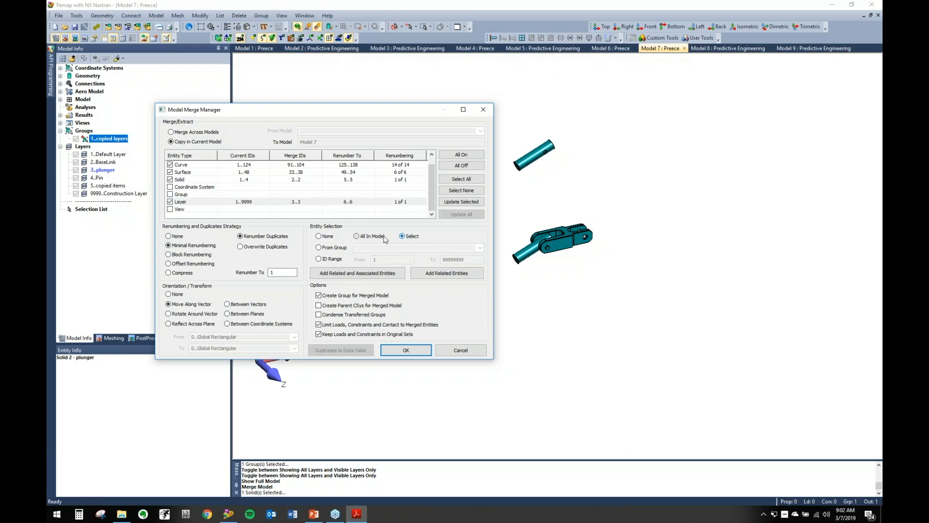
click(169, 263)
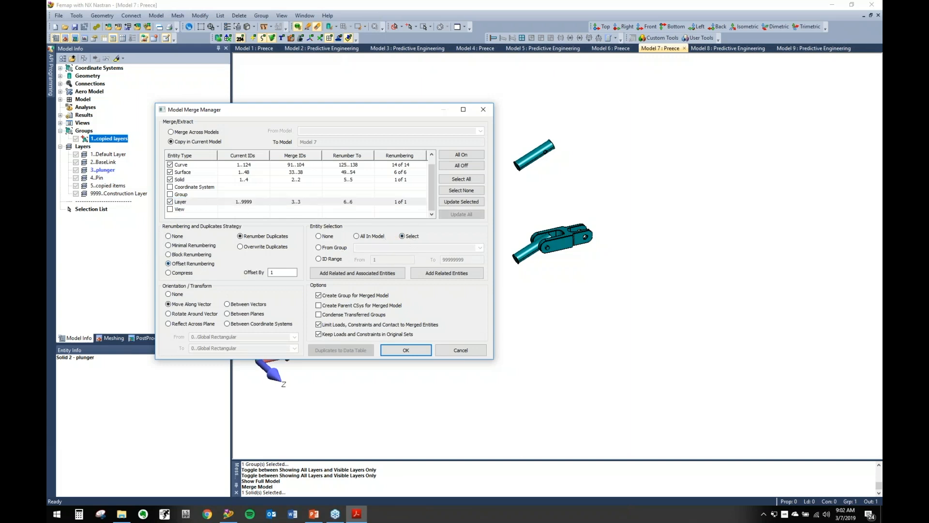
text(20)
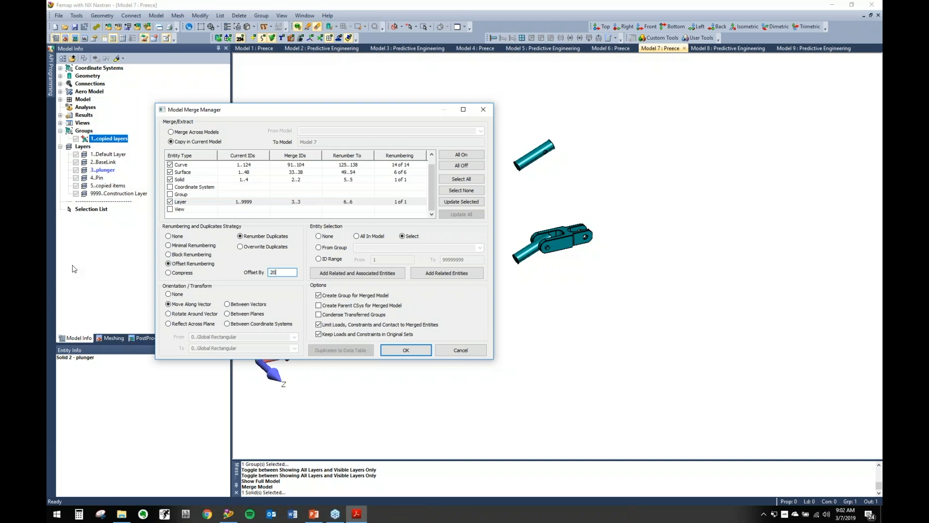
text(2000)
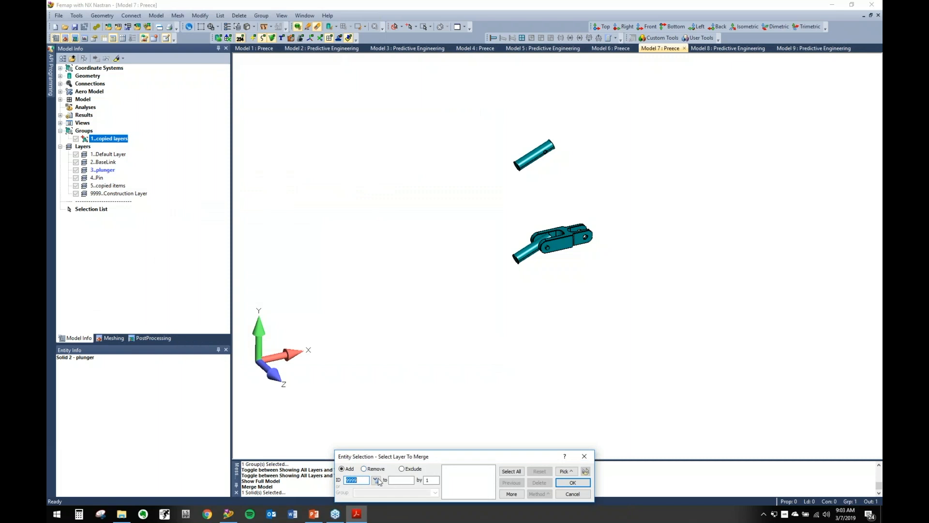
click(377, 480)
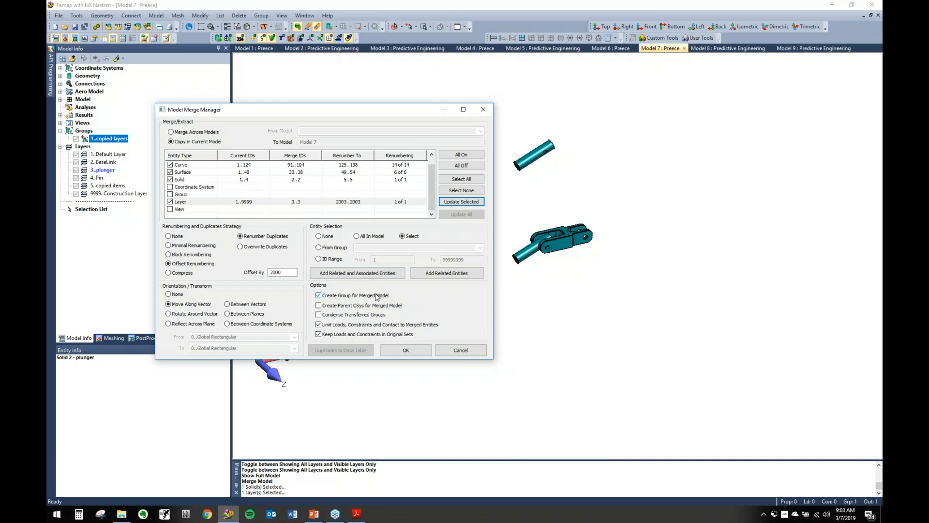
mouse_move(378, 296)
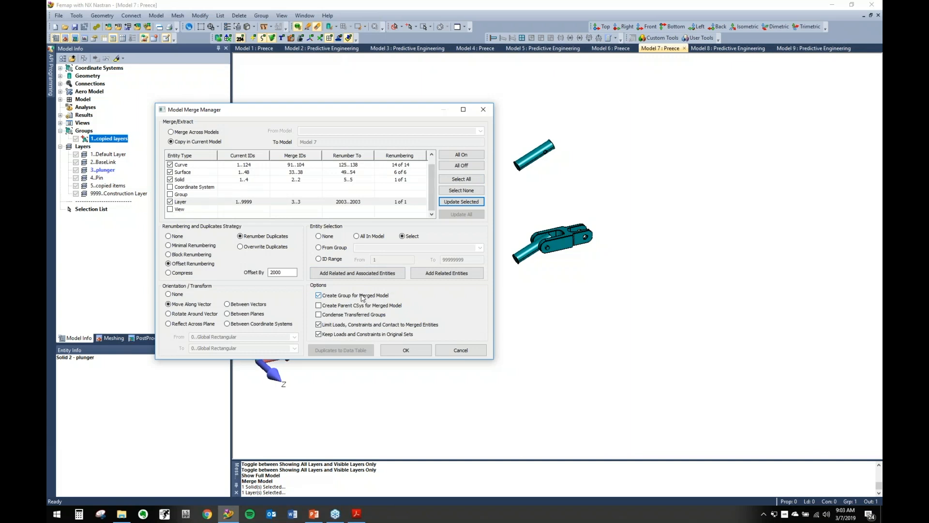
click(318, 295)
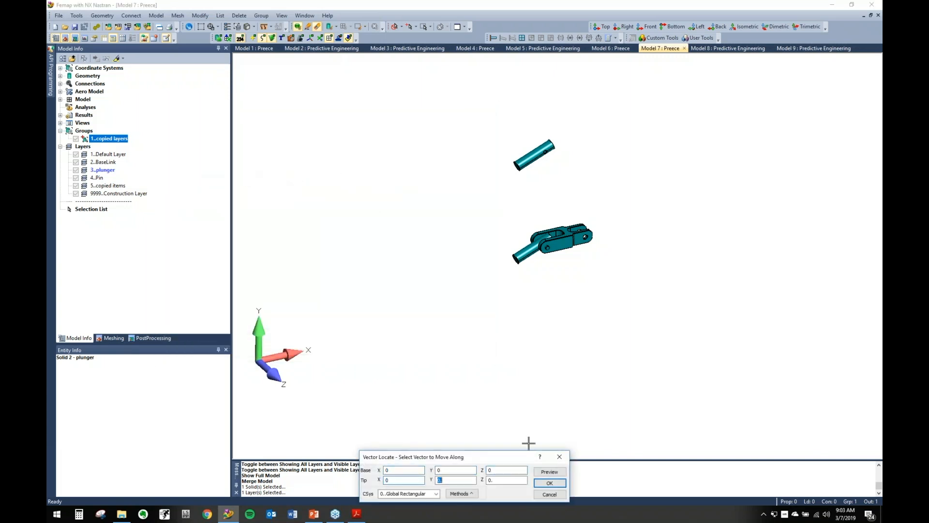
Step: Confirm the move vector, make layer 2003..plunger active, and hide the copied items layer
click(549, 482)
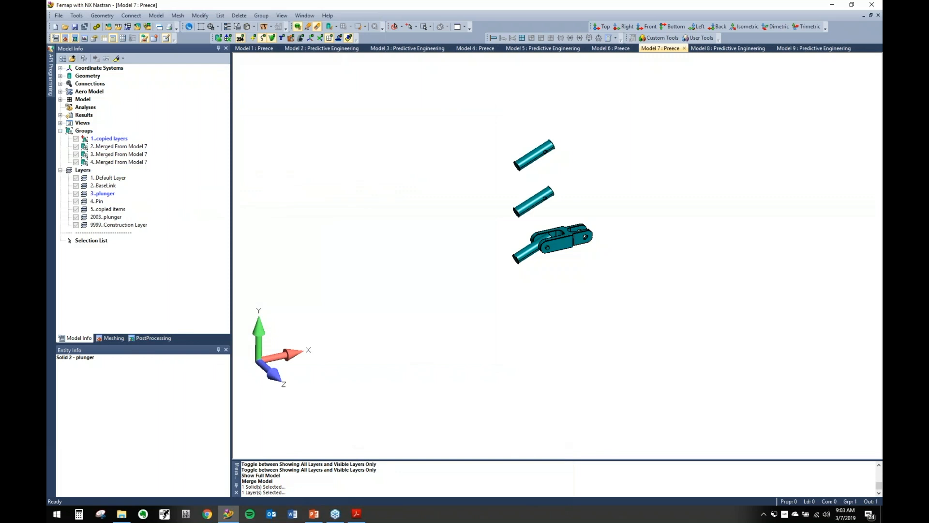
click(107, 217)
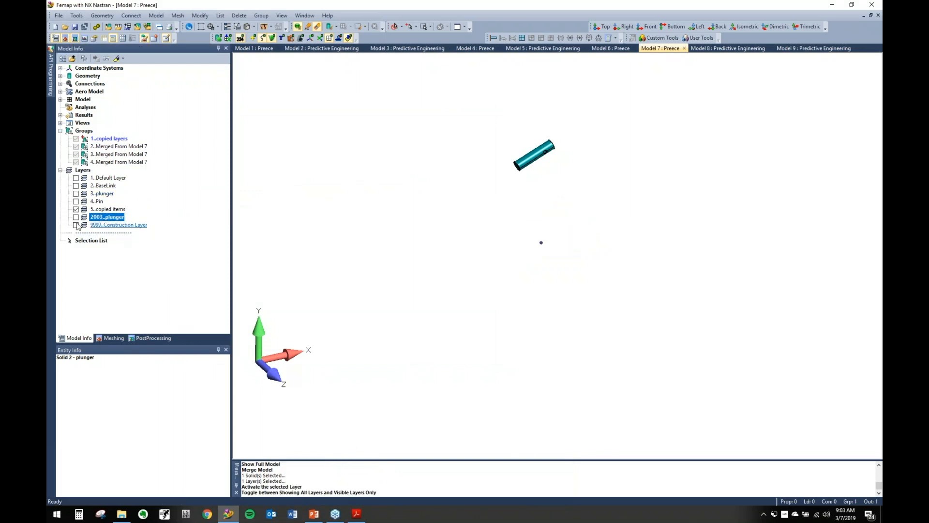
click(76, 217)
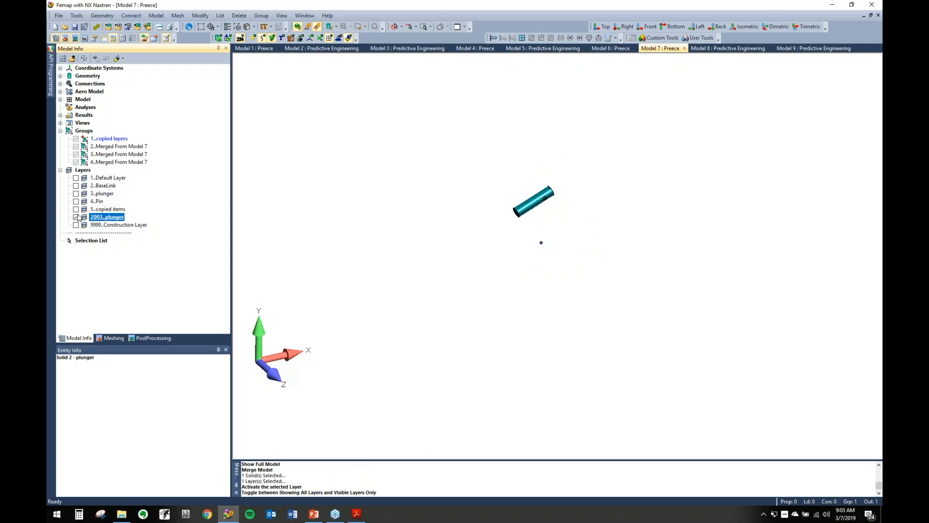